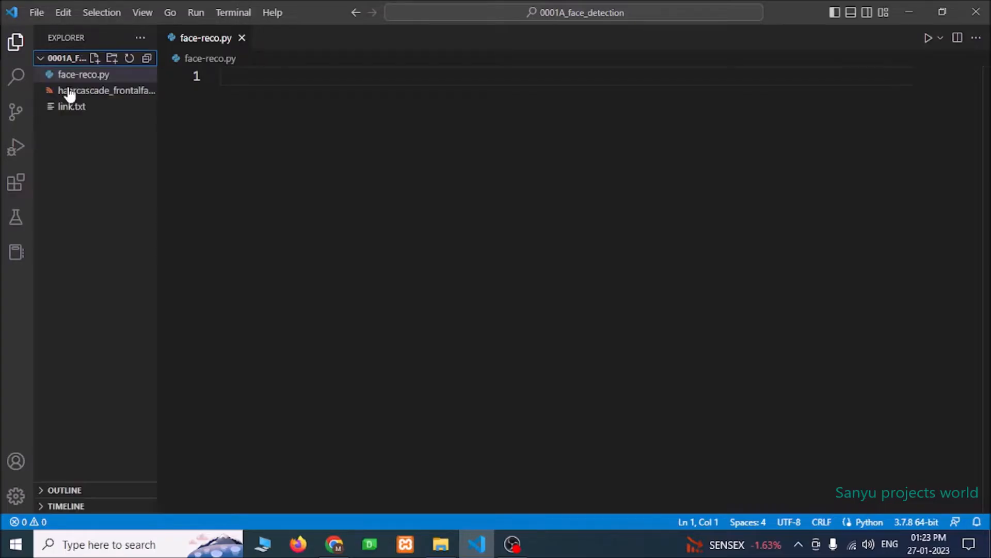
Step: Begin face-reco.py with 'import cv2' on line 1
{"action": "left_click", "coordinate": [83, 75]}
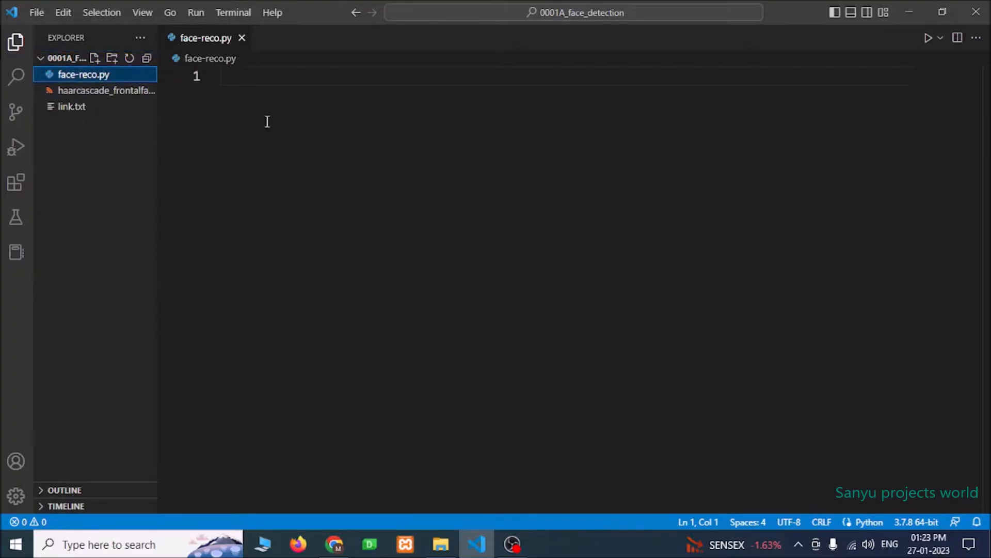
{"action": "left_click", "coordinate": [285, 75]}
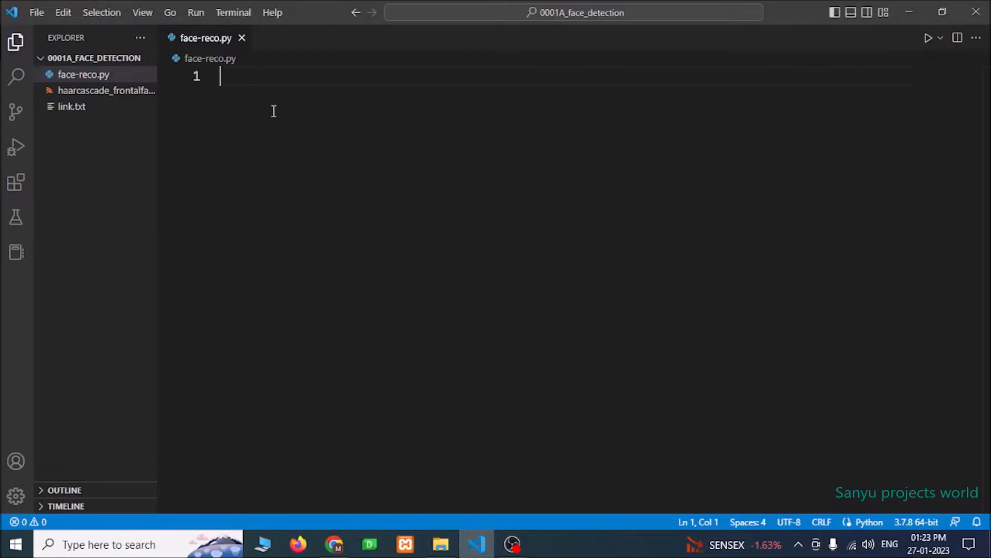
{"action": "type", "text": "import v"}
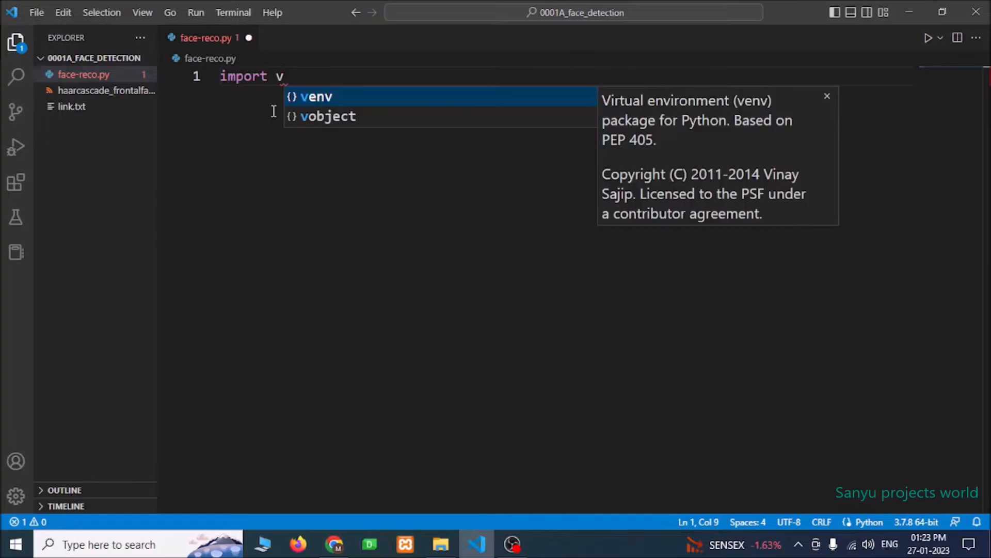
{"action": "type", "text": "cv2"}
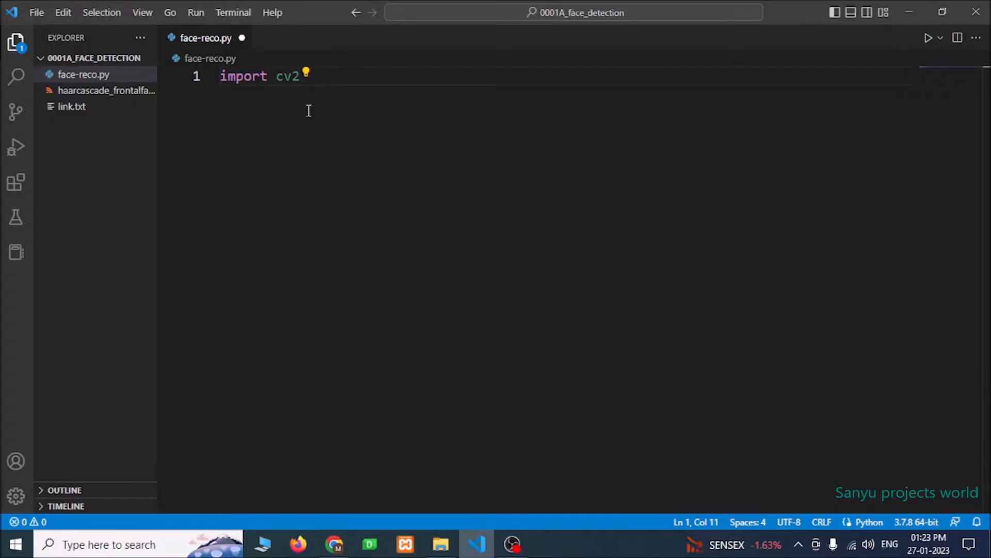
{"action": "mouse_move", "coordinate": [334, 544]}
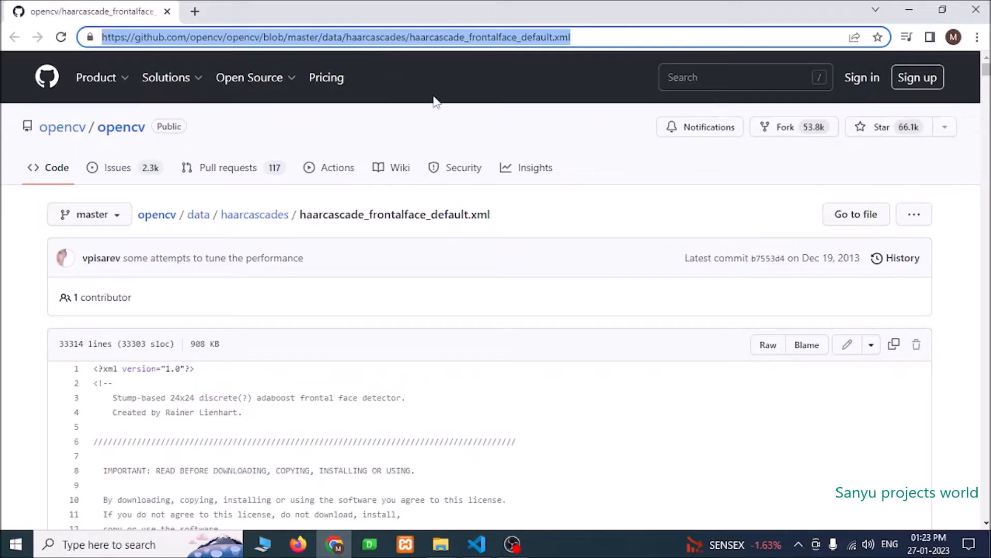
Step: Select haarcascade_frontalface_default.xml from the GitHub page address in Chrome
{"action": "left_click", "coordinate": [412, 37]}
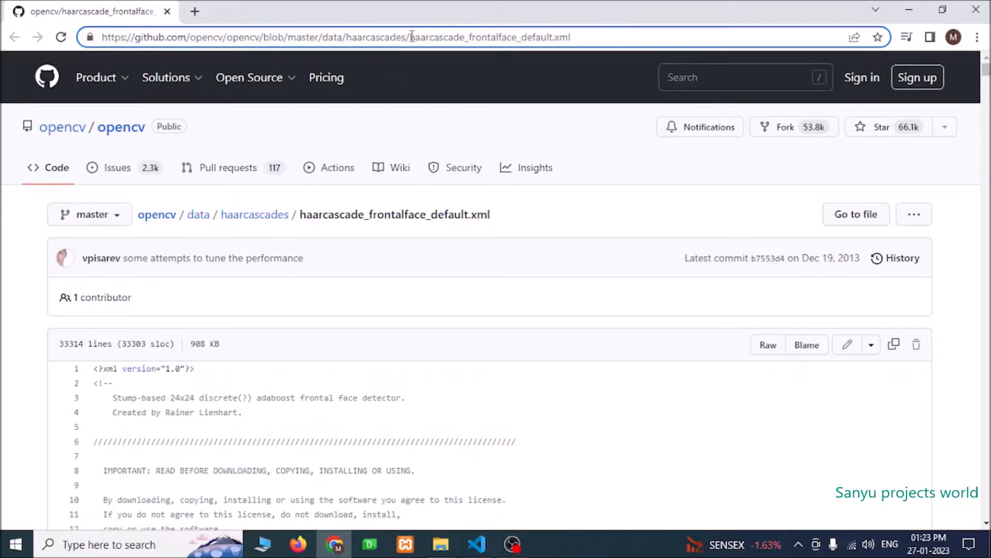
{"action": "double_click", "coordinate": [443, 38]}
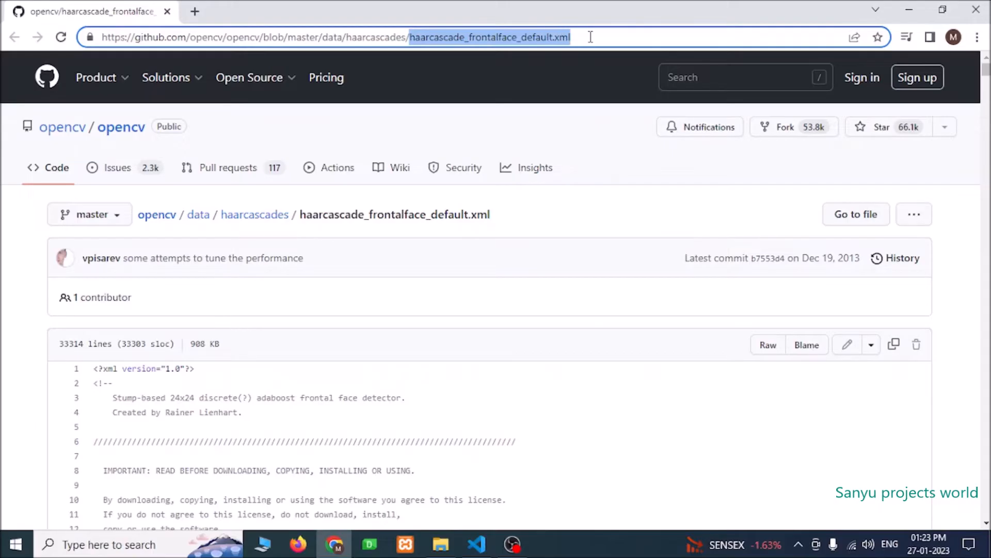
{"action": "mouse_move", "coordinate": [436, 46]}
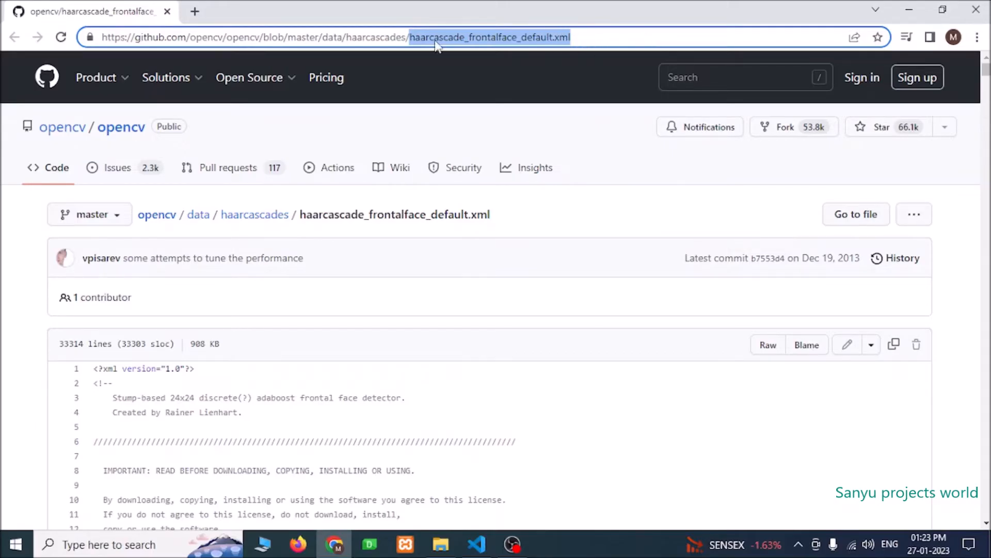
{"action": "left_click", "coordinate": [475, 544]}
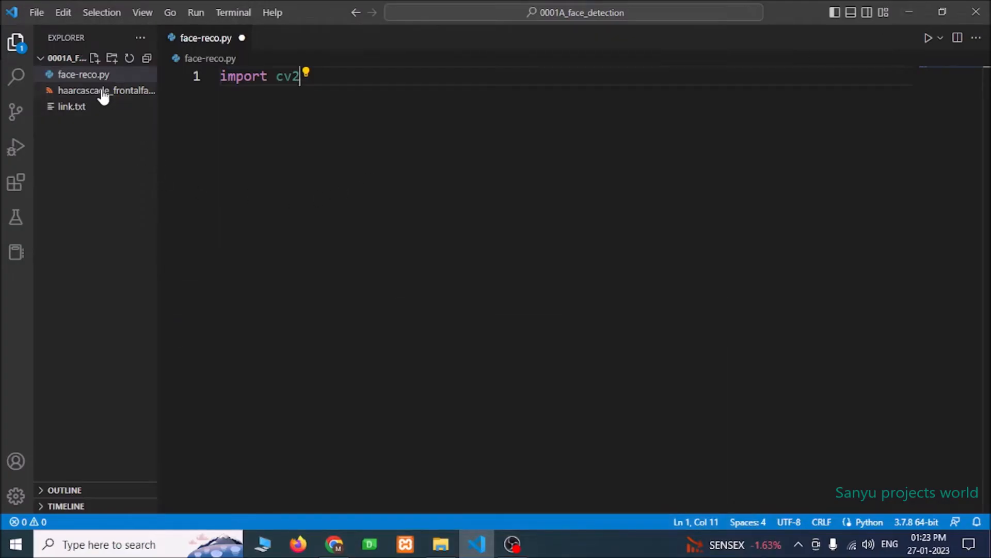
Step: Inspect the local haarcascade_frontalface_default.xml file, then return to face-reco.py
{"action": "double_click", "coordinate": [107, 90]}
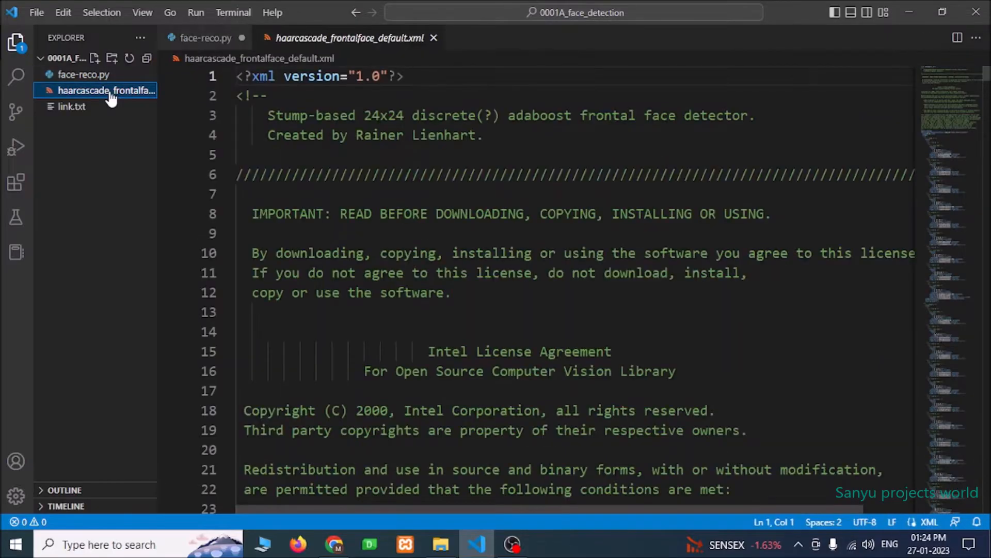
{"action": "left_click", "coordinate": [207, 38]}
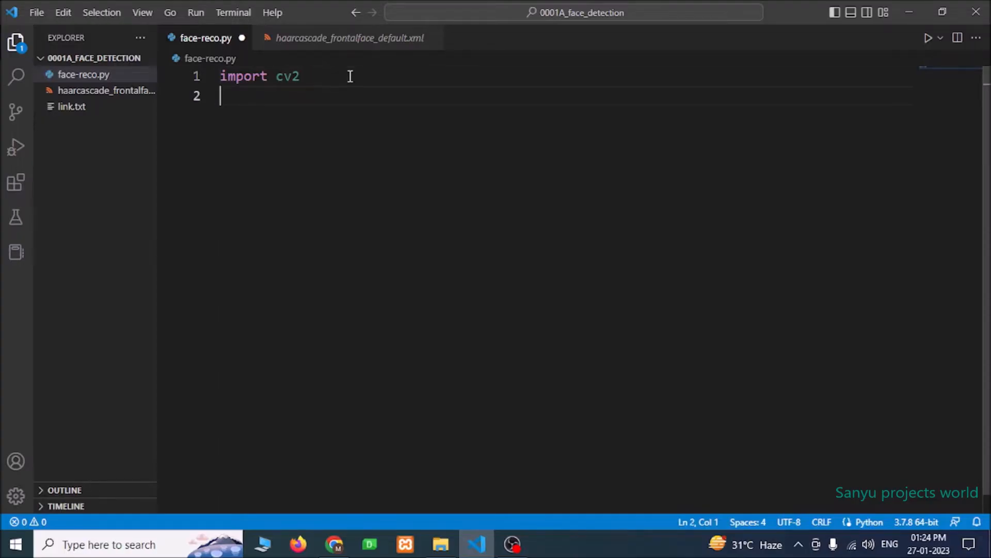
Step: Create face_cascade = cv2.CascadeClassifier('haarcascade_frontalface_default.xml') on line 2
{"action": "type", "text": "fc"}
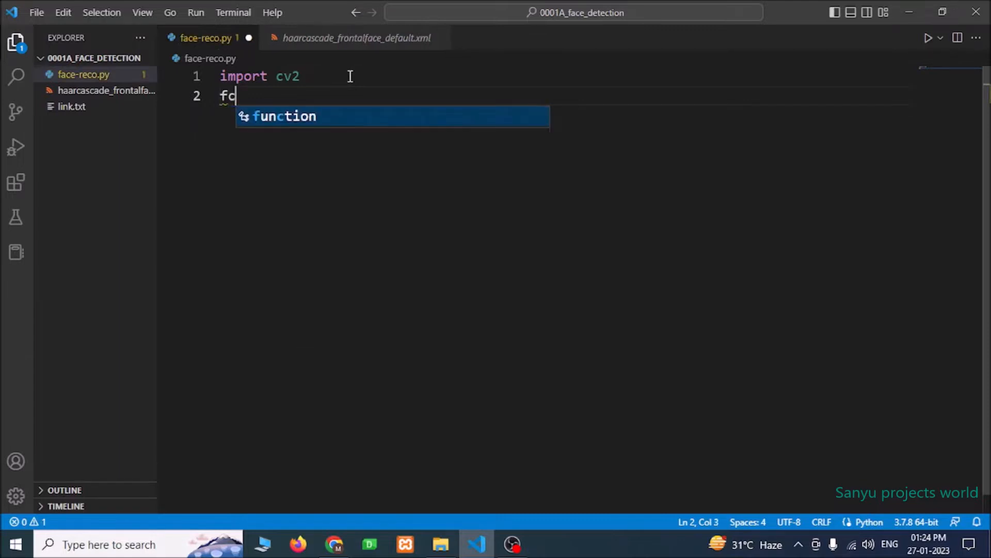
{"action": "type", "text": "ace_cas"}
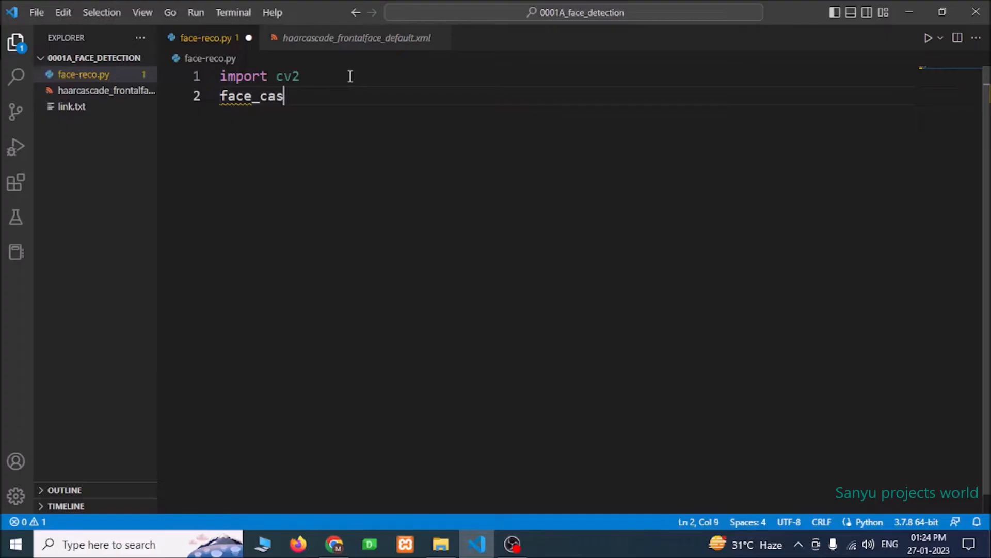
{"action": "type", "text": "cade ="}
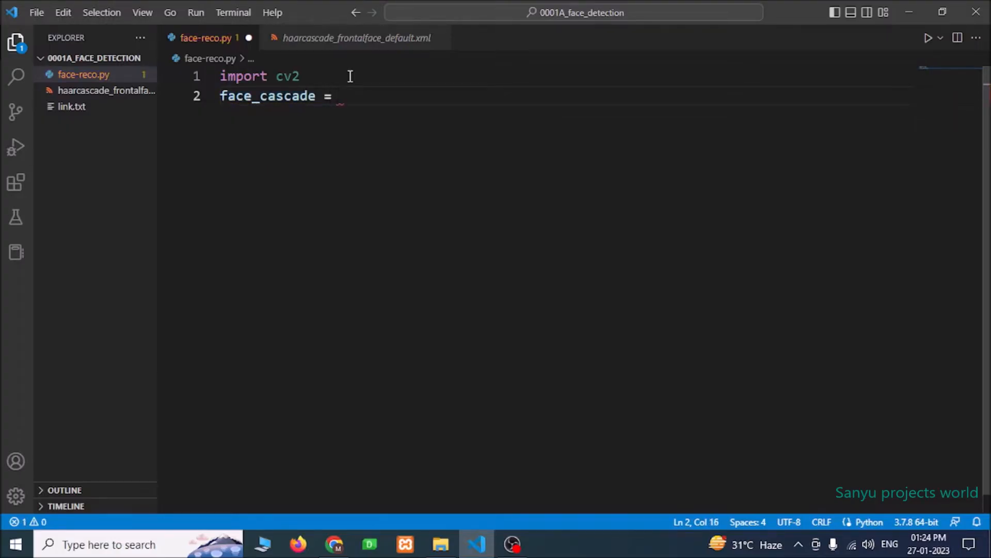
{"action": "type", "text": "cv"}
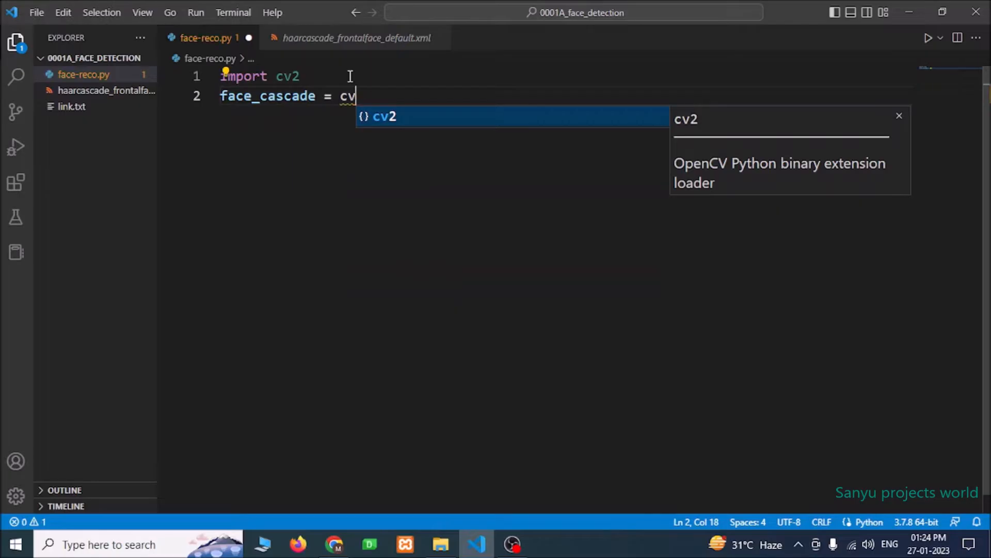
{"action": "type", "text": ".CascadeClassifier('"}
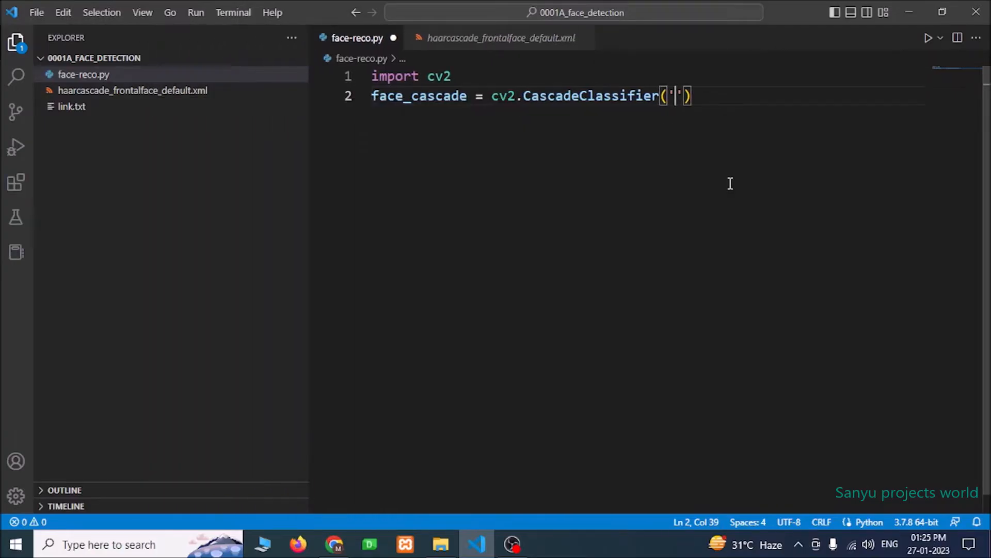
{"action": "type", "text": "haar"}
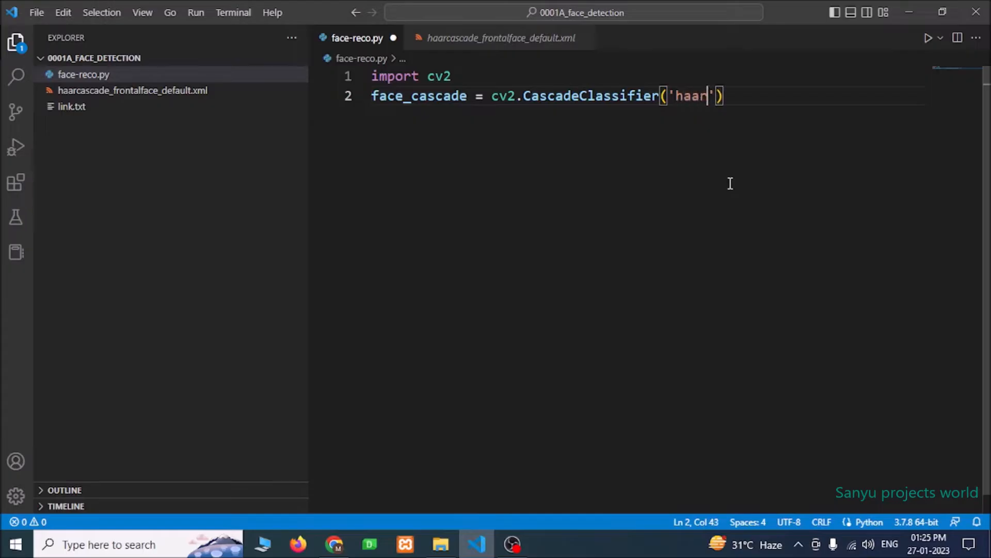
{"action": "type", "text": "cascade"}
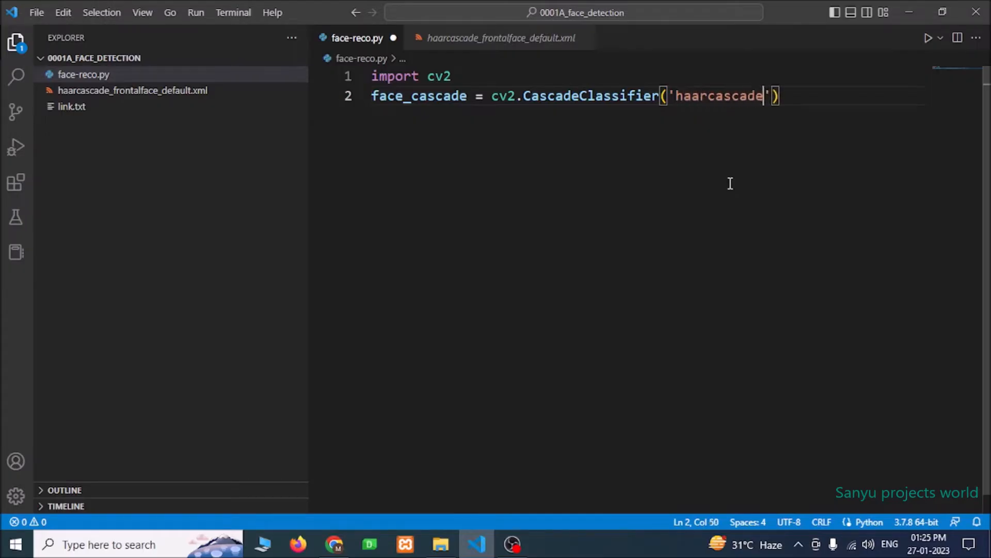
{"action": "type", "text": "_fro"}
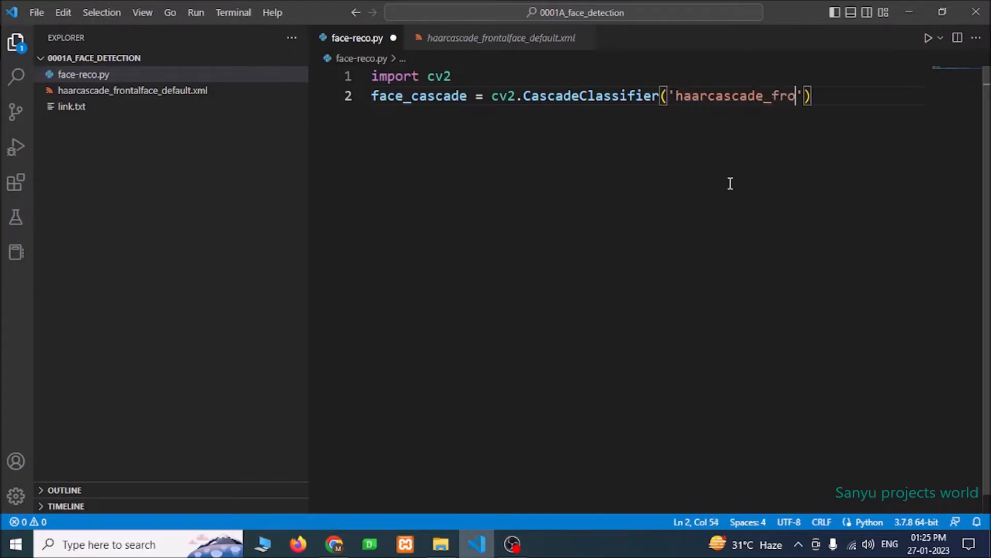
{"action": "type", "text": "ntalface"}
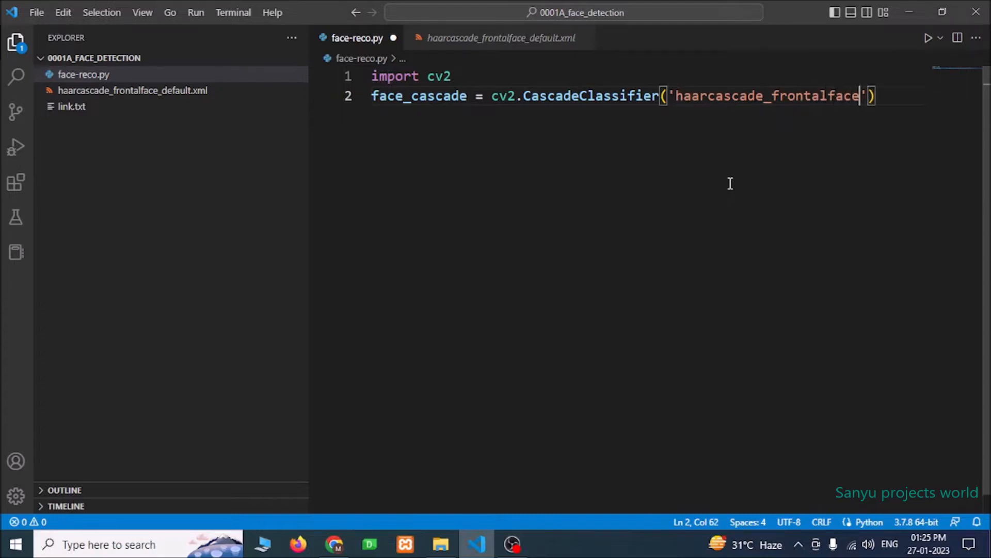
{"action": "type", "text": "_default"}
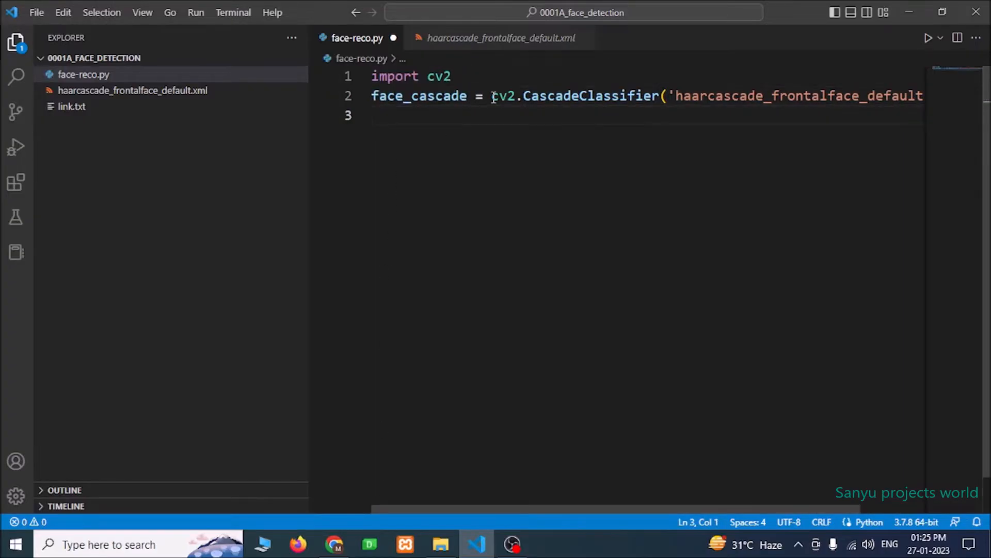
Step: Add webcam = cv2.VideoCapture(0) to capture from webcam 0
{"action": "type", "text": "webcam ="}
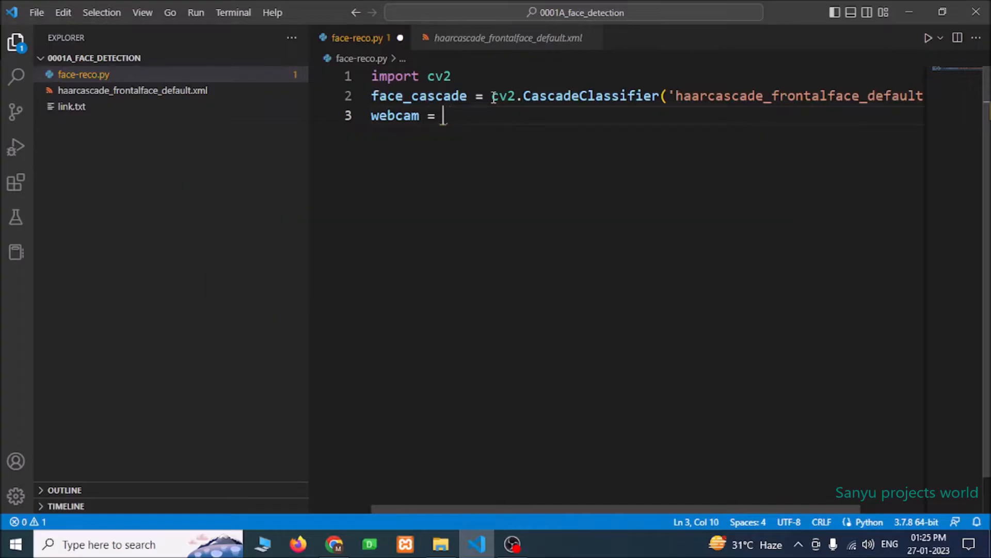
{"action": "type", "text": "cv2."}
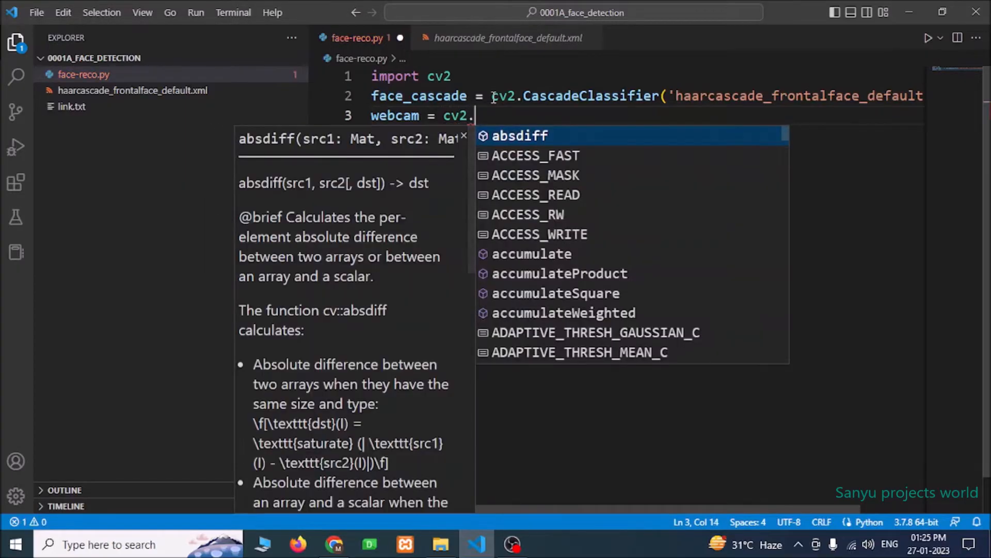
{"action": "type", "text": "VideoCapture"}
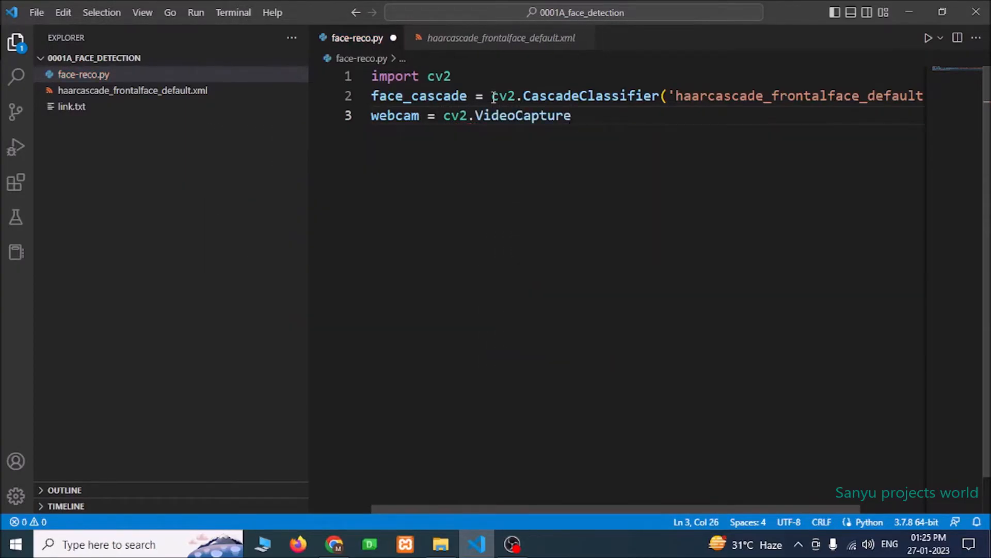
{"action": "type", "text": "(0)"}
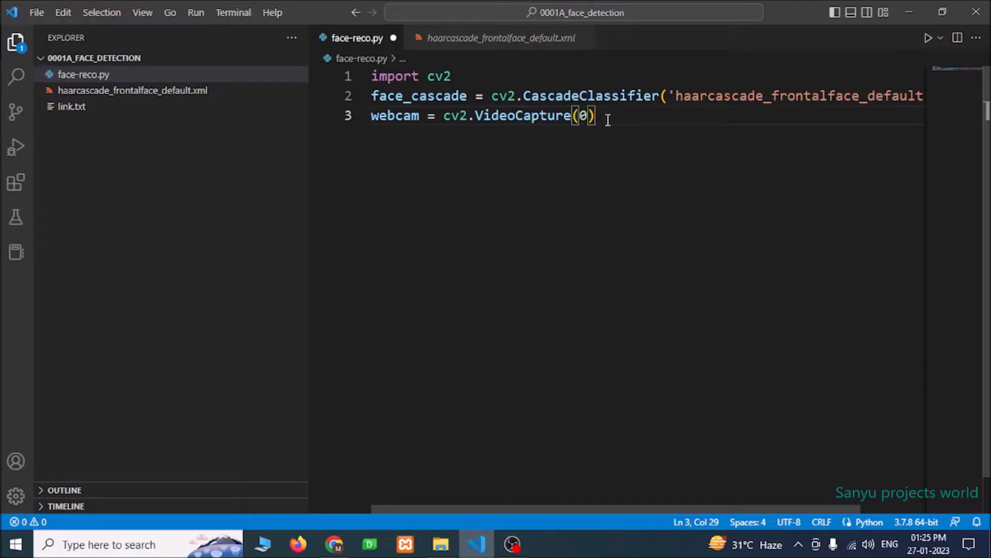
{"action": "key", "text": "Enter"}
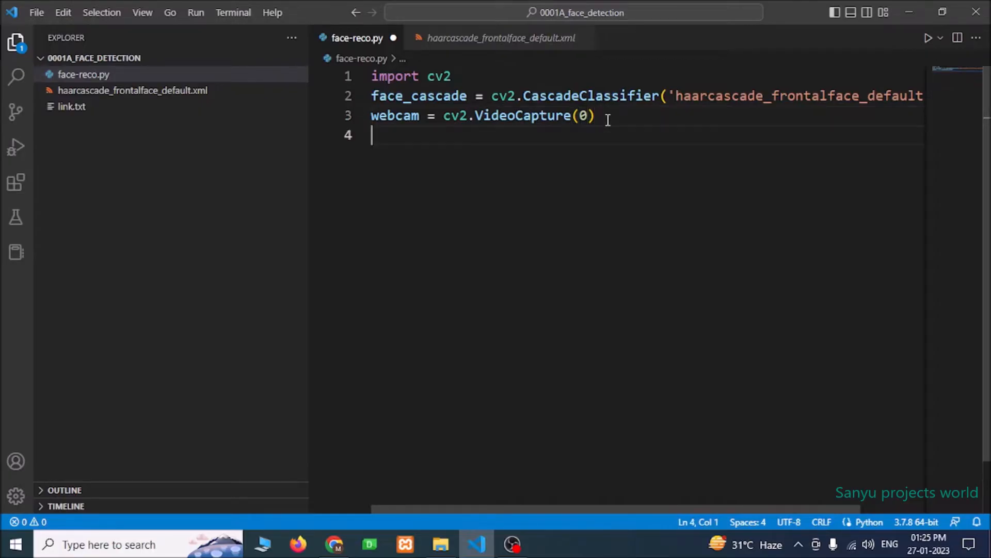
Step: Start an endless while True: loop and indent its body
{"action": "type", "text": "while"}
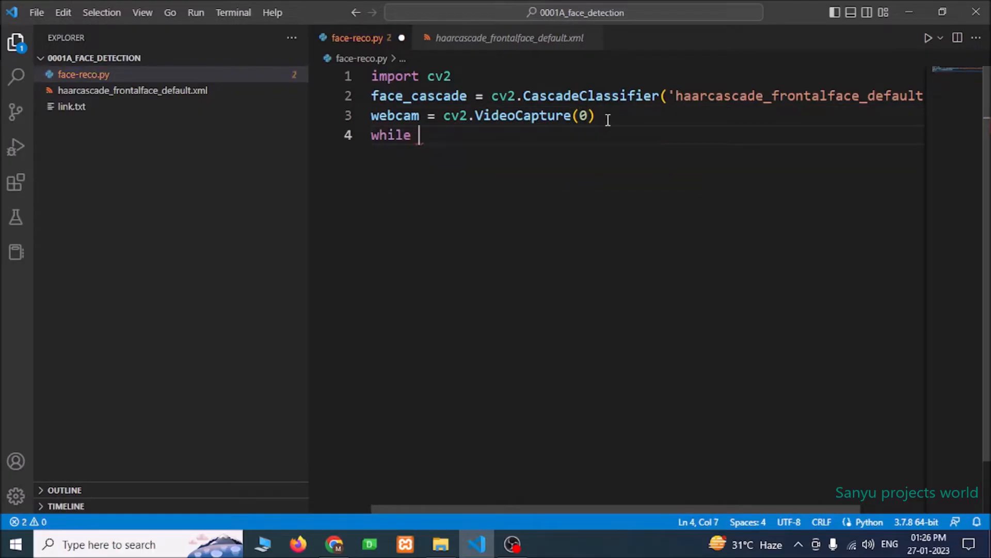
{"action": "type", "text": "Tru"}
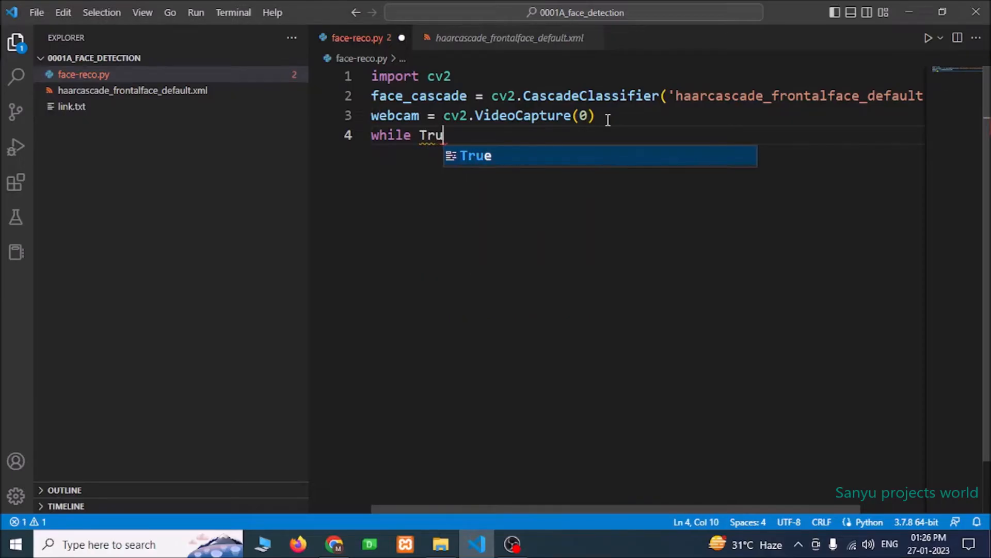
{"action": "key", "text": "Enter"}
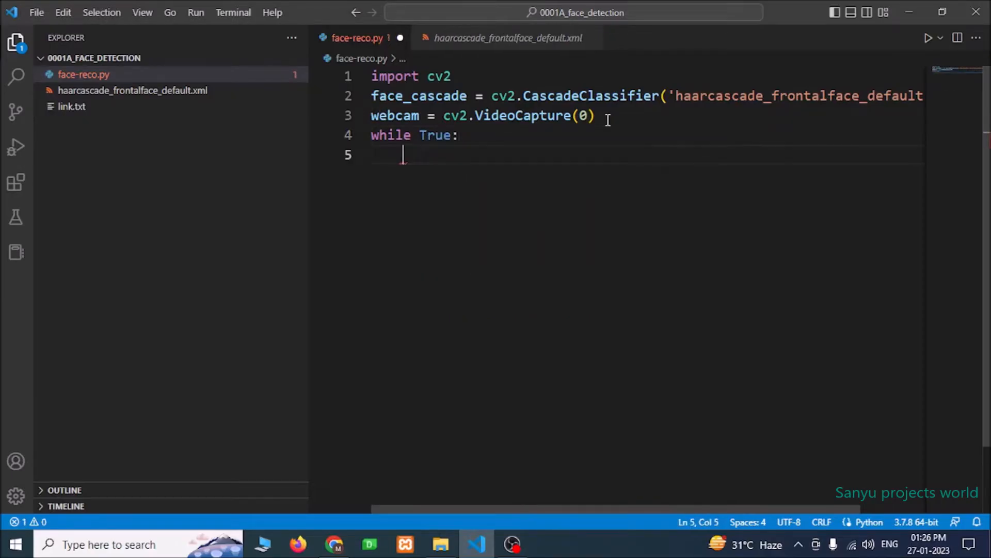
{"action": "mouse_move", "coordinate": [465, 194]}
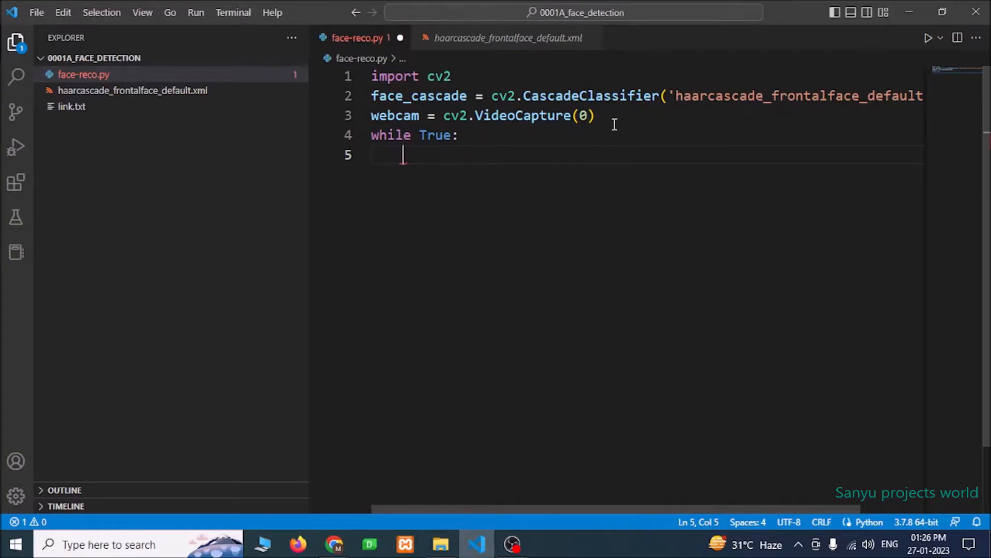
{"action": "mouse_move", "coordinate": [437, 198]}
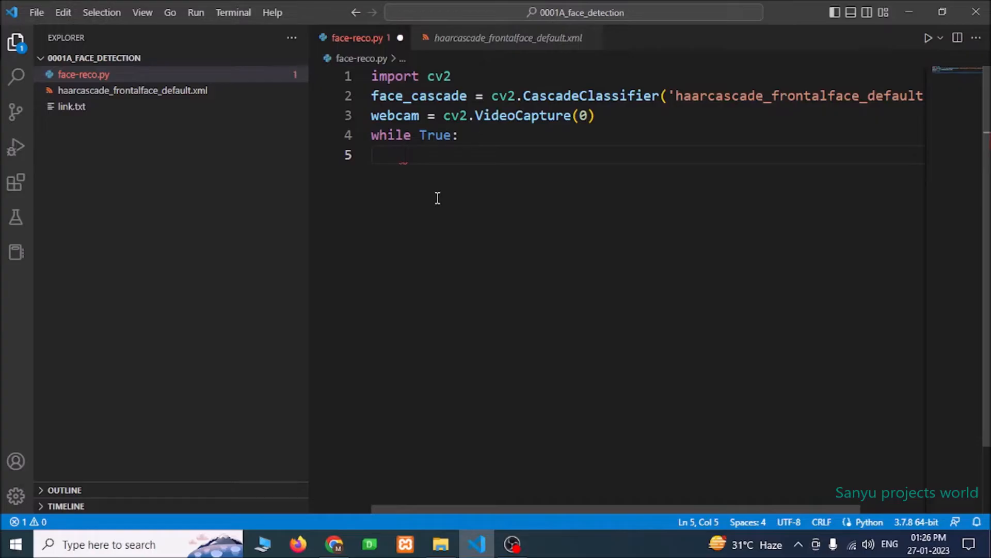
Step: Read each frame with _,img=webcam.read() inside the loop
{"action": "type", "text": "webcam.re"}
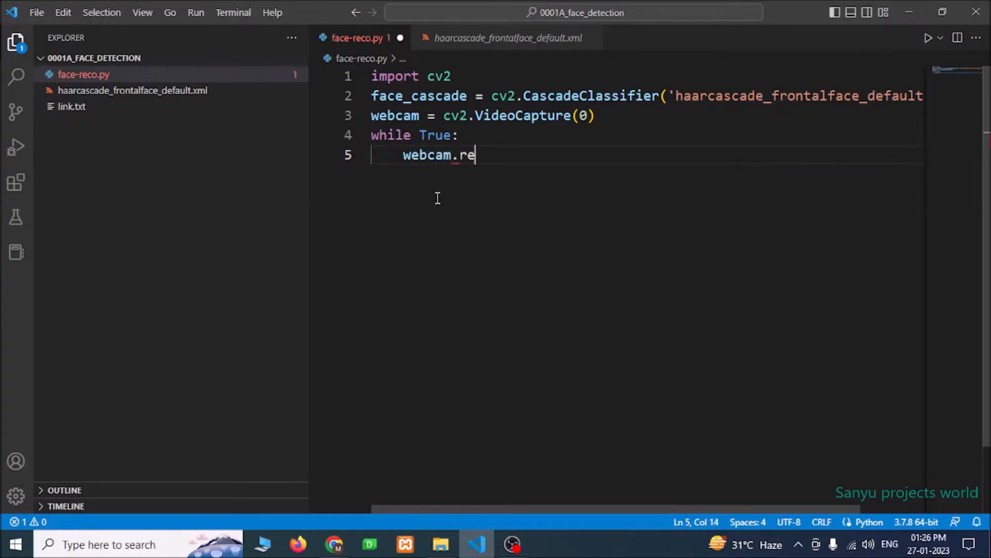
{"action": "type", "text": "ad()"}
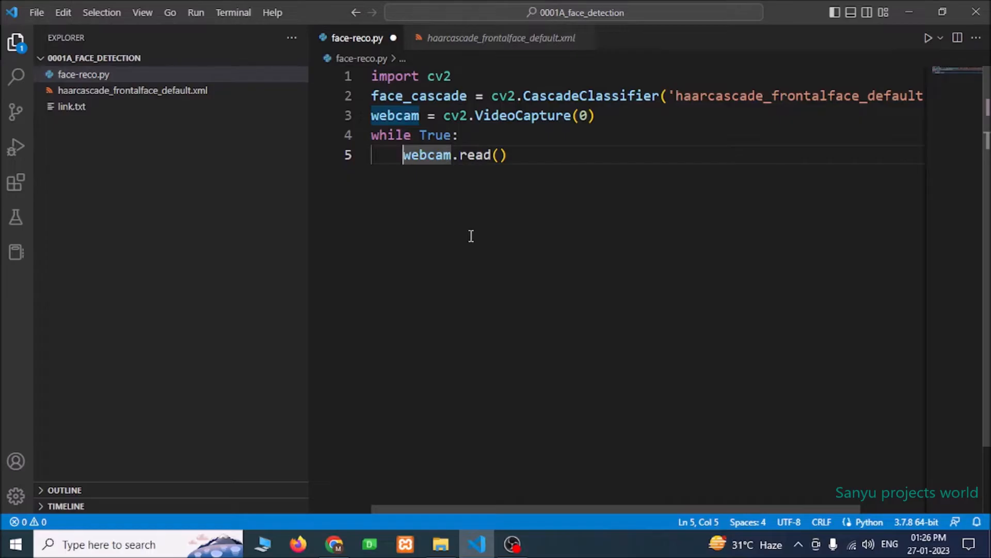
{"action": "type", "text": "_,="}
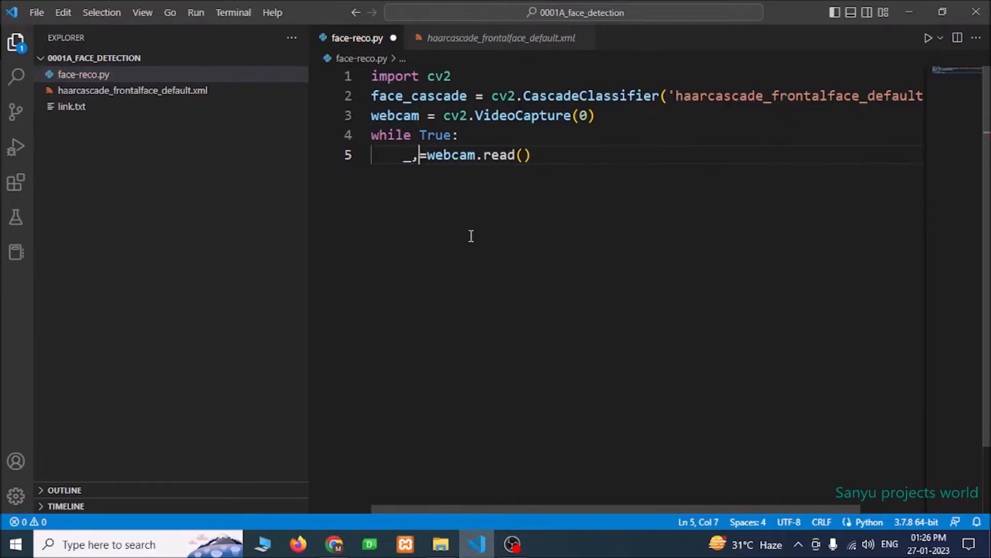
{"action": "type", "text": "img"}
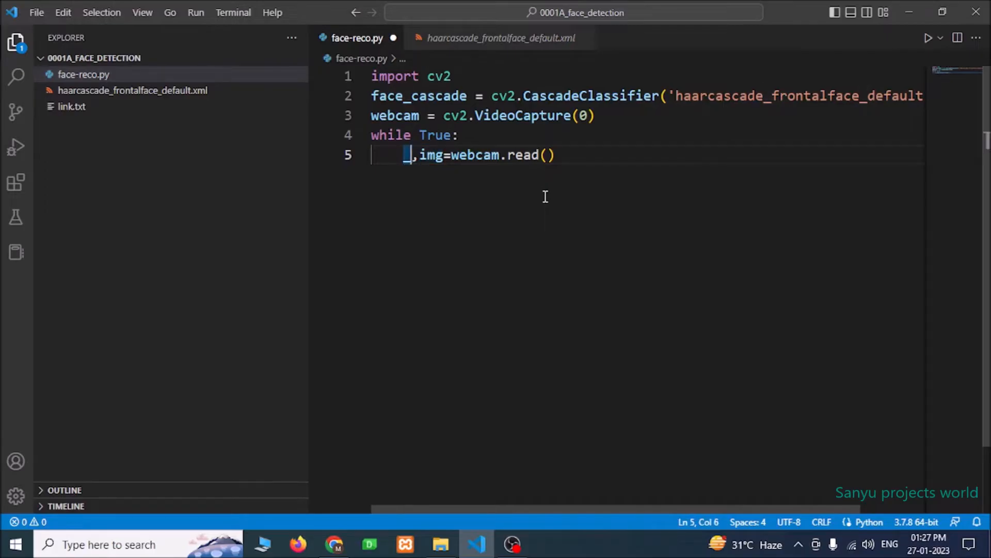
{"action": "double_click", "coordinate": [431, 155]}
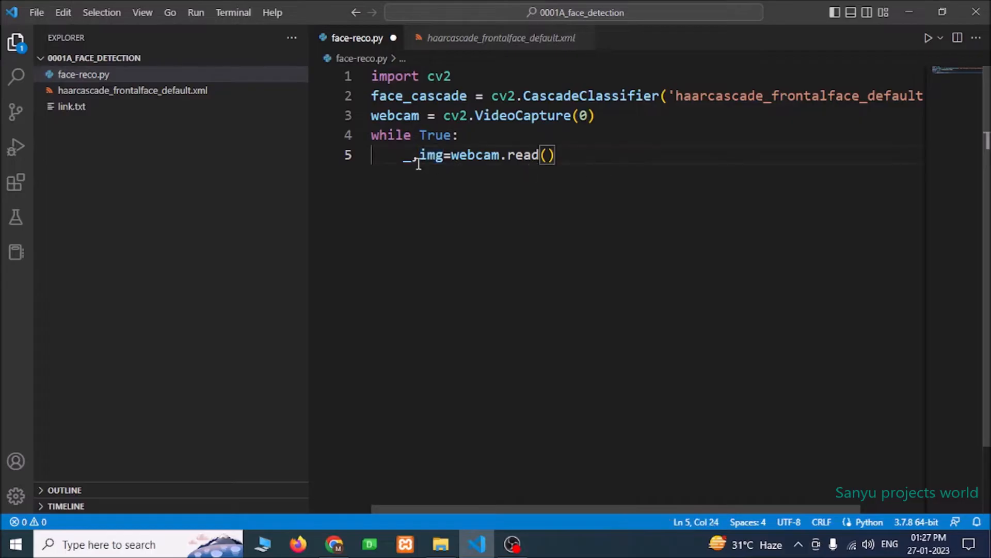
{"action": "double_click", "coordinate": [475, 155]}
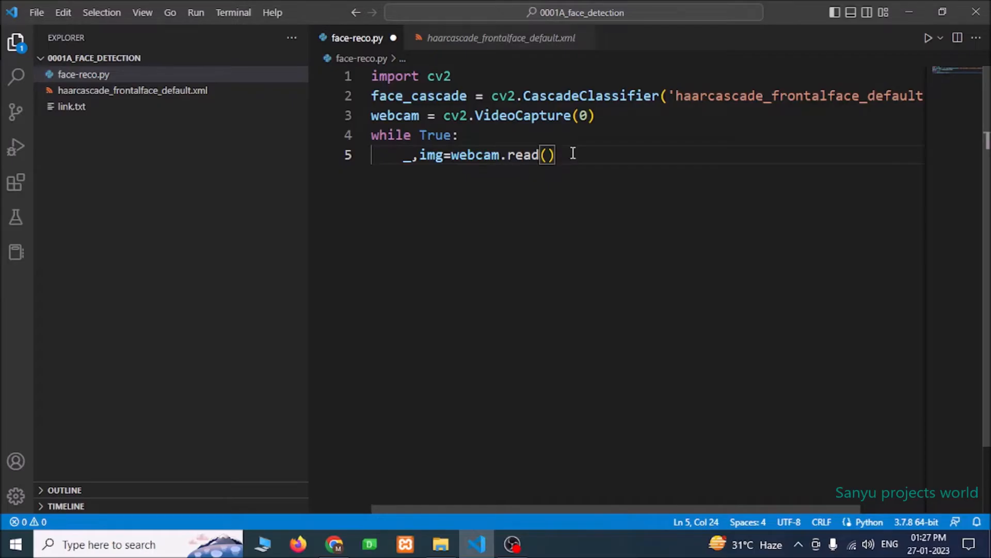
{"action": "key", "text": "Enter"}
{"action": "type", "text": "cv2.imshow"}
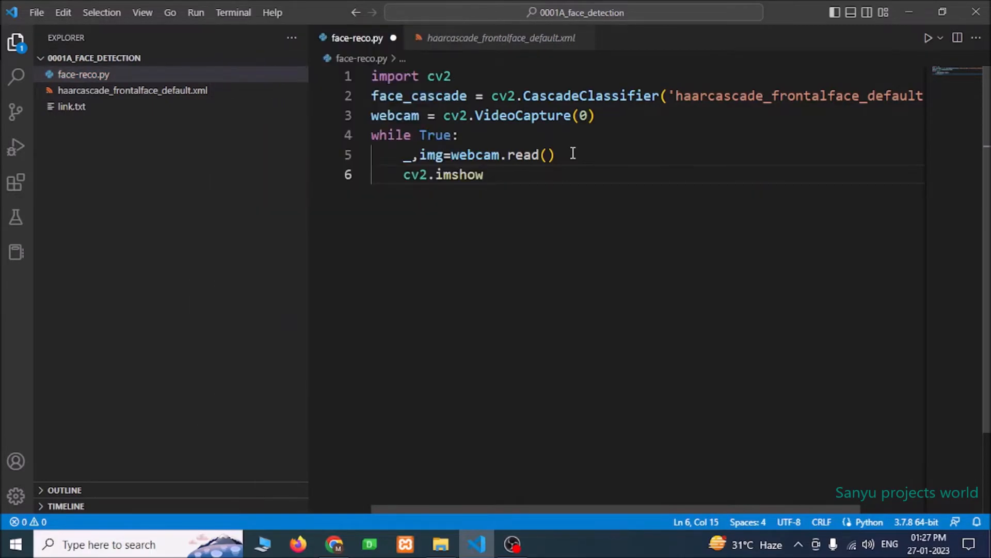
Step: Display each frame with cv2.imshow("Face detection",img)
{"action": "type", "text": "()"}
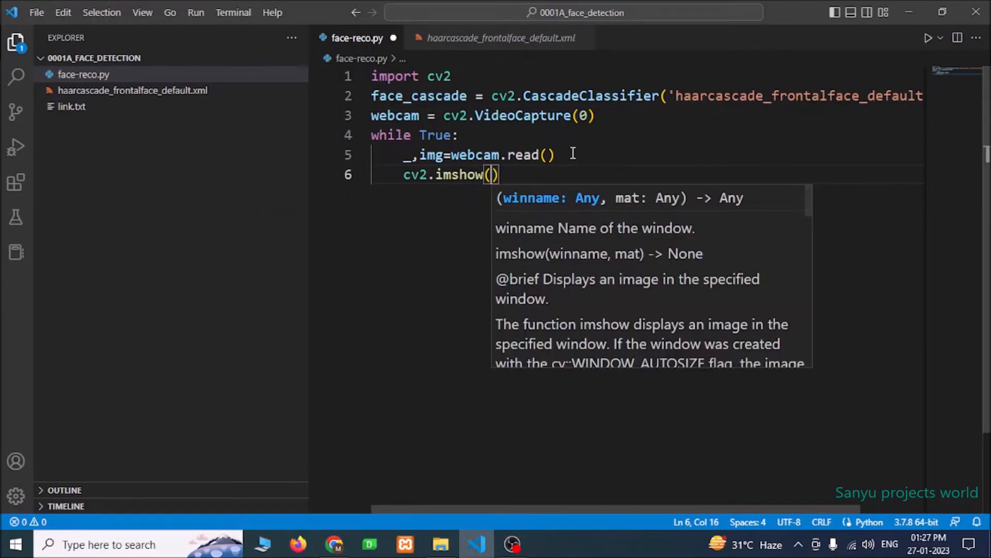
{"action": "type", "text": "\"\""}
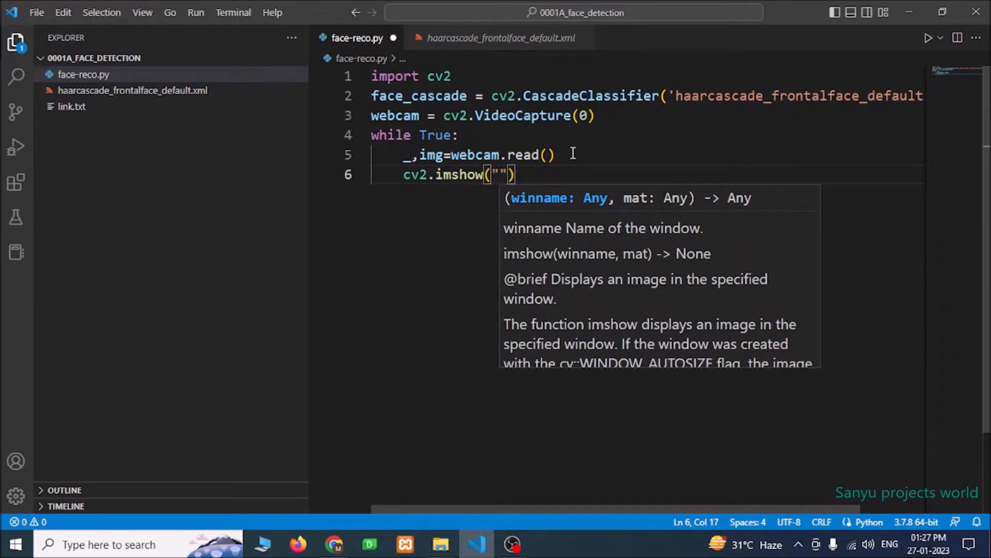
{"action": "type", "text": "f"}
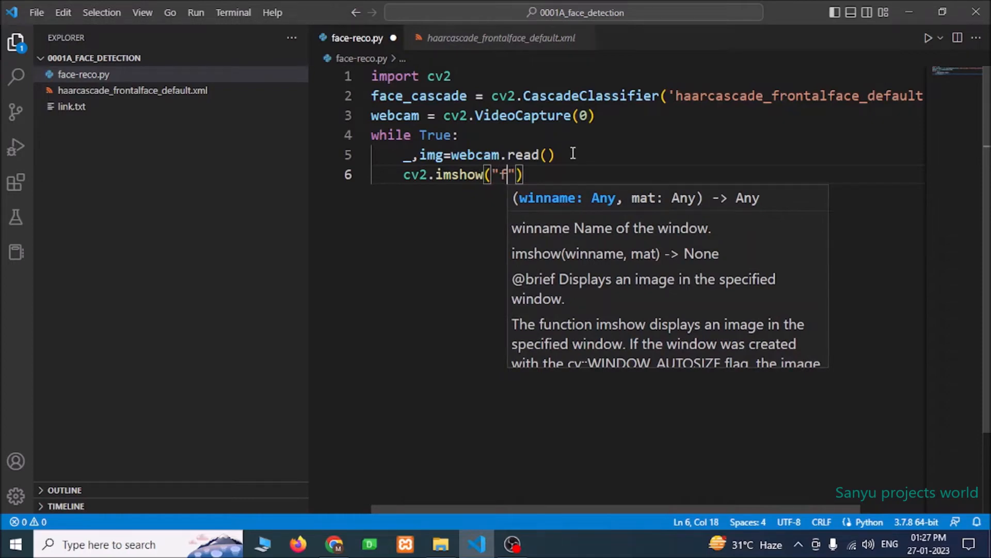
{"action": "type", "text": "ace detection"}
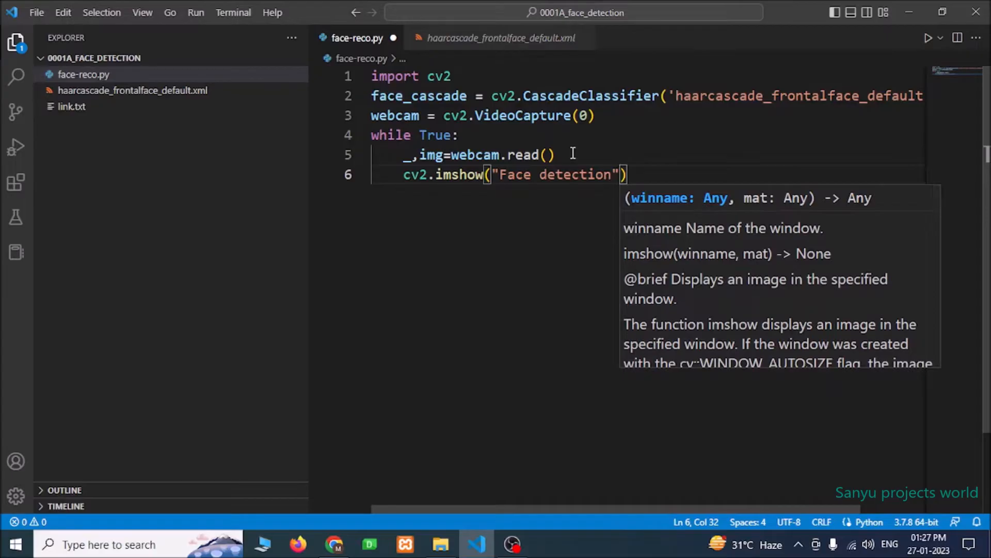
{"action": "type", "text": ",img"}
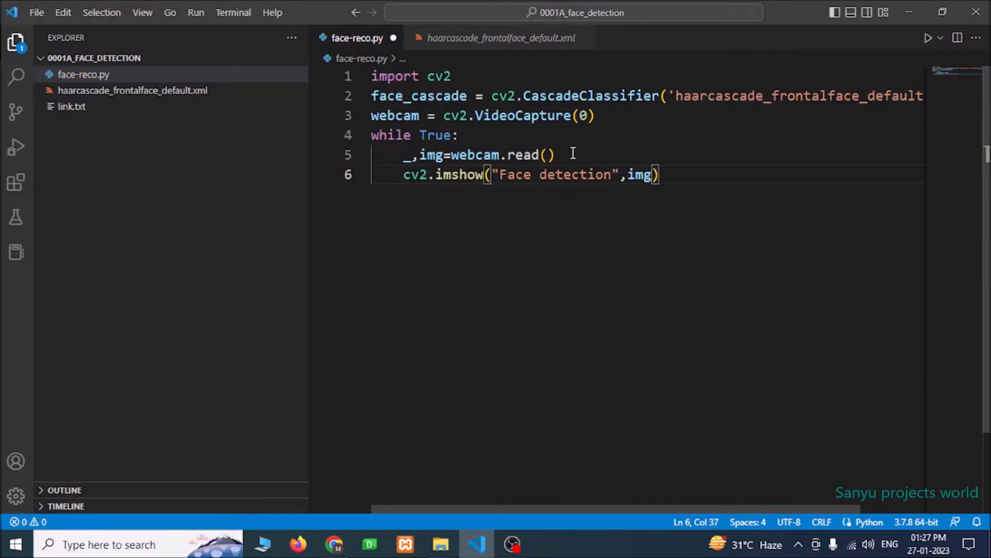
{"action": "key", "text": "enter"}
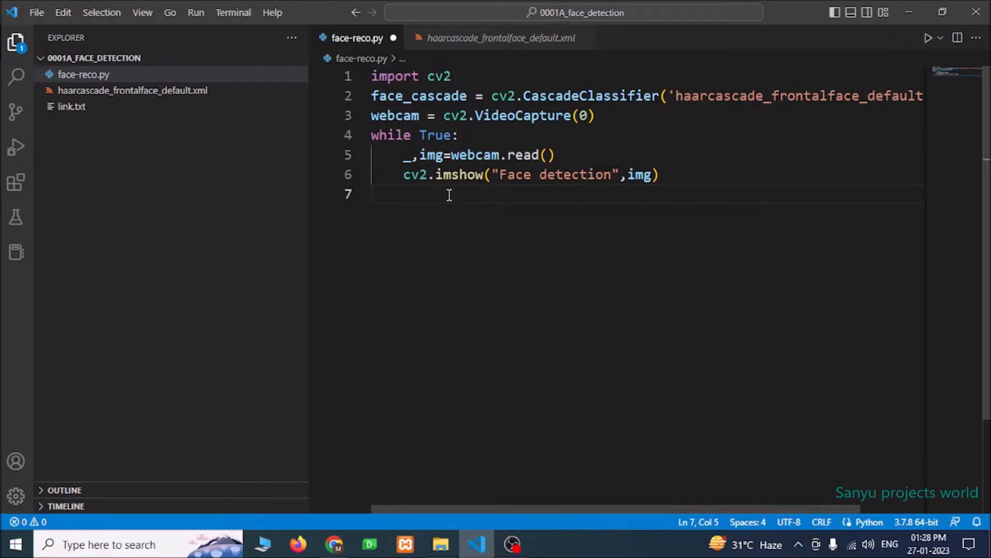
Step: Add key = cv2.waitKey(10) to wait 10 ms for a key each loop
{"action": "type", "text": "key = cv2.waitKey"}
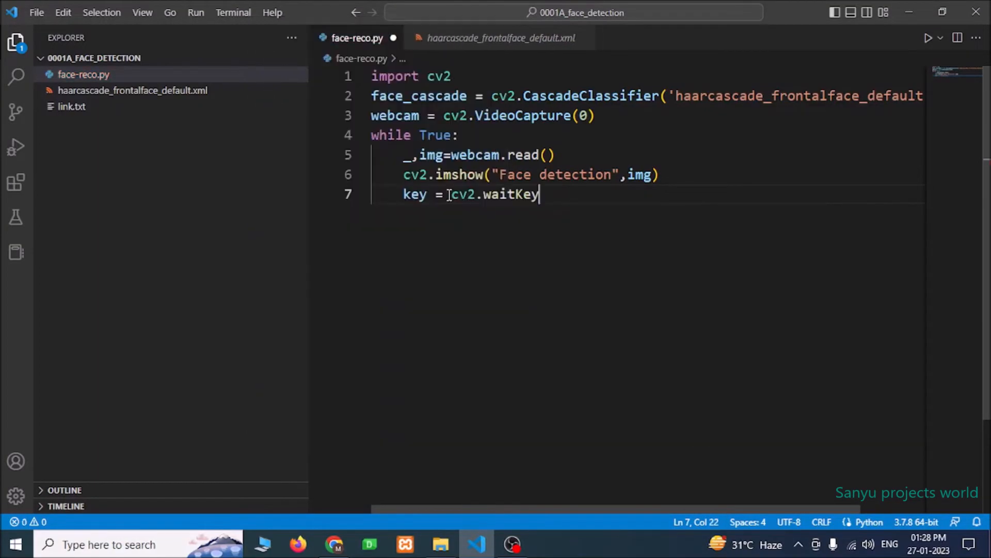
{"action": "type", "text": "("}
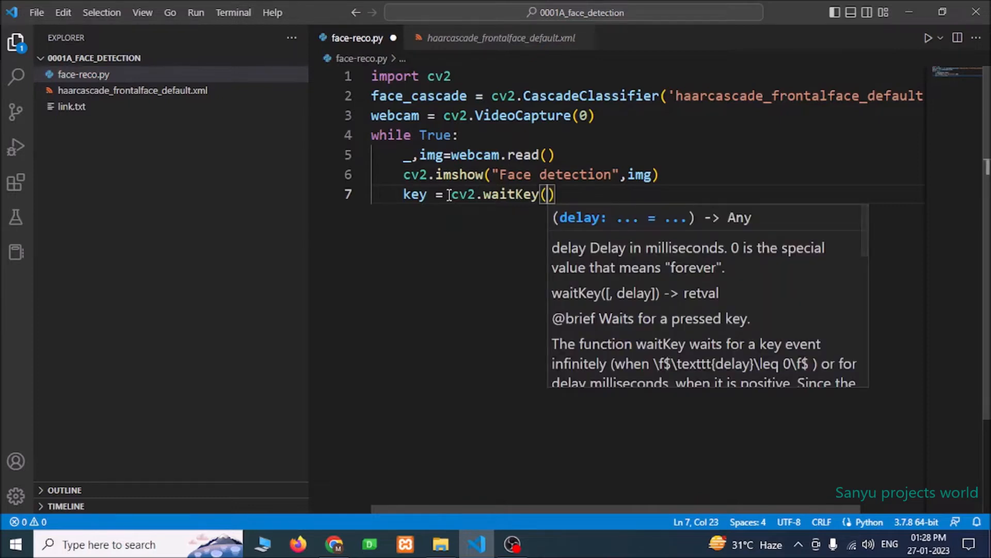
{"action": "type", "text": "10"}
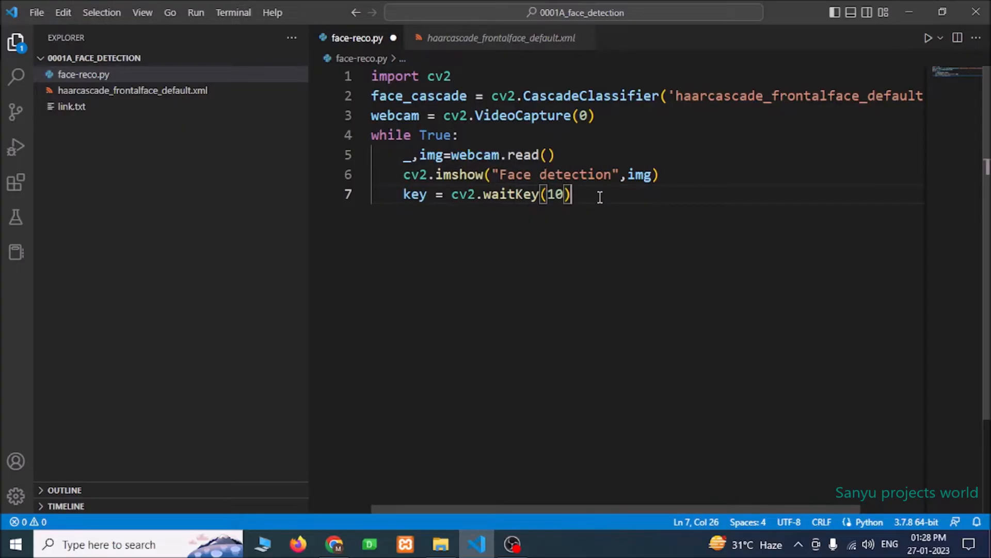
{"action": "key", "text": "Return"}
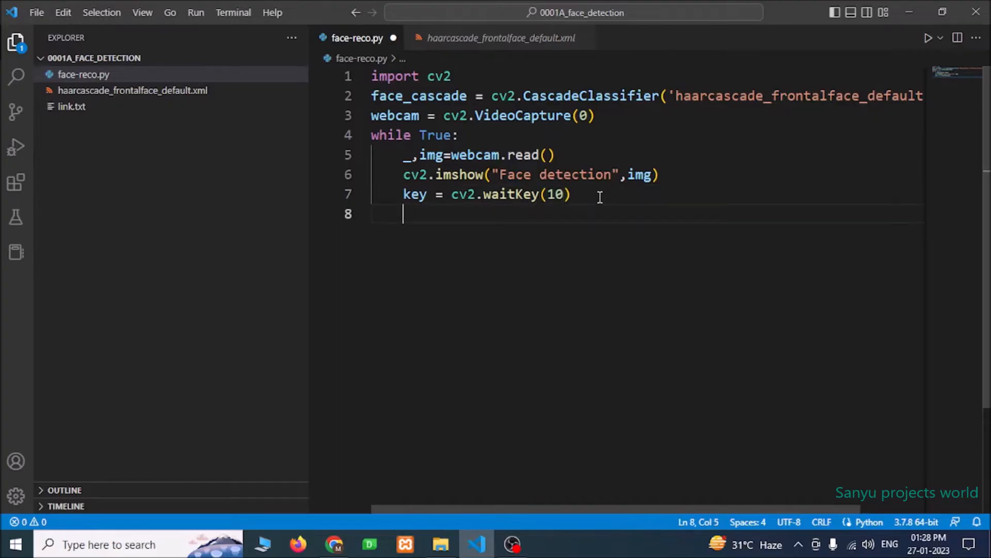
Step: Break out of the loop with if key == 27: break
{"action": "type", "text": "if key"}
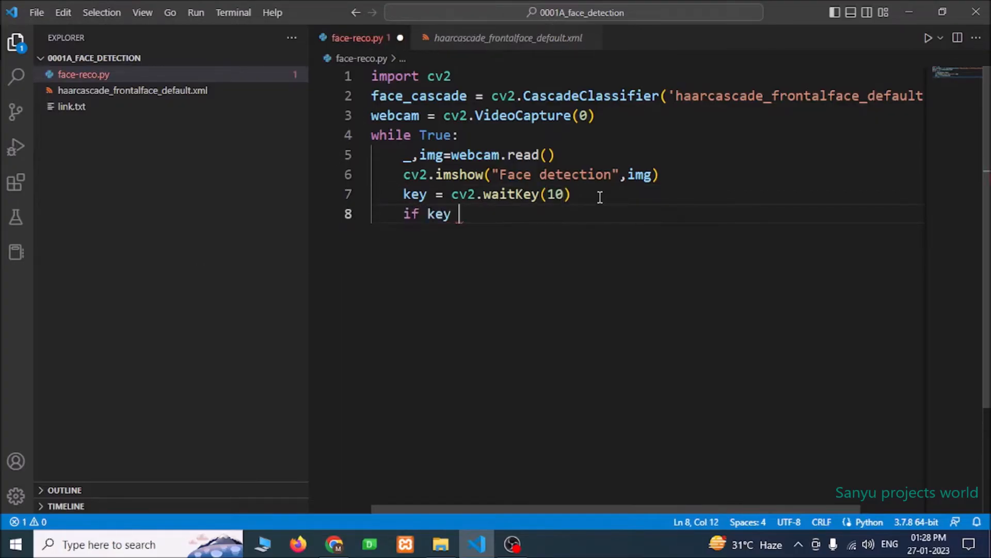
{"action": "type", "text": "="}
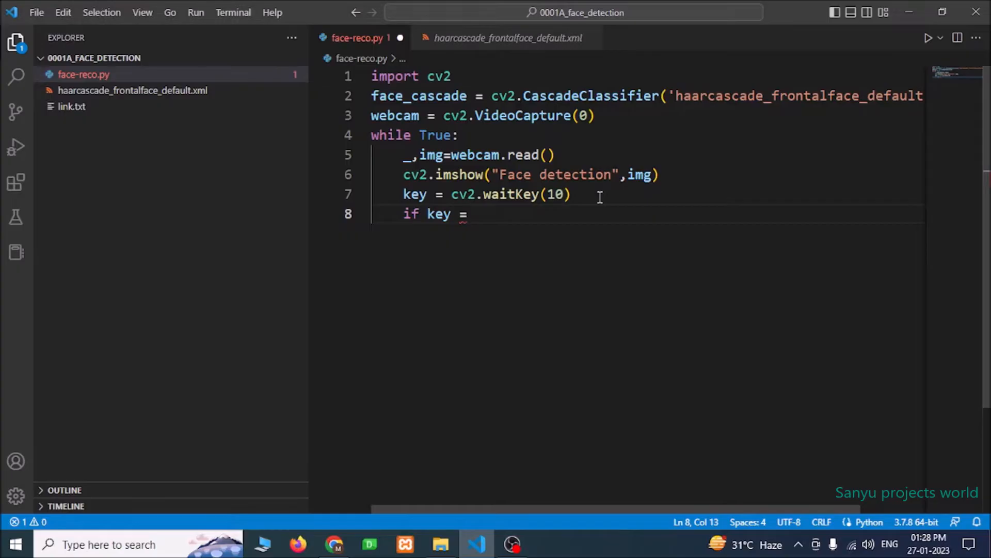
{"action": "type", "text": "= 2"}
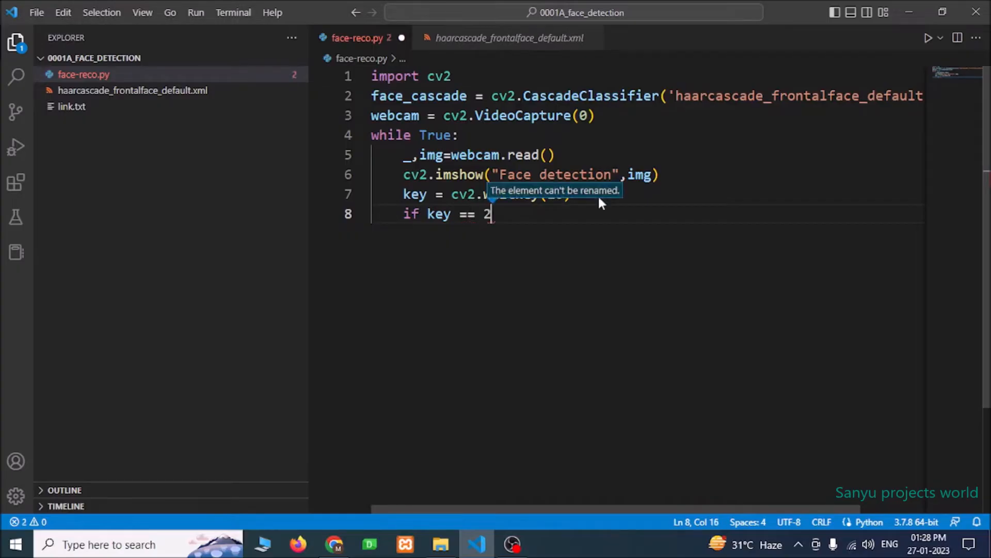
{"action": "type", "text": "7"}
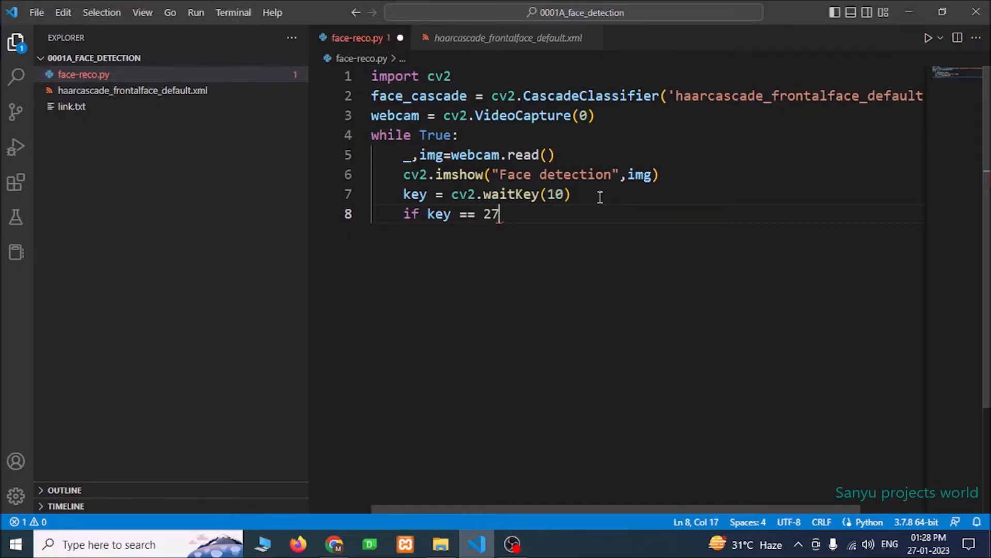
{"action": "type", "text": ":"}
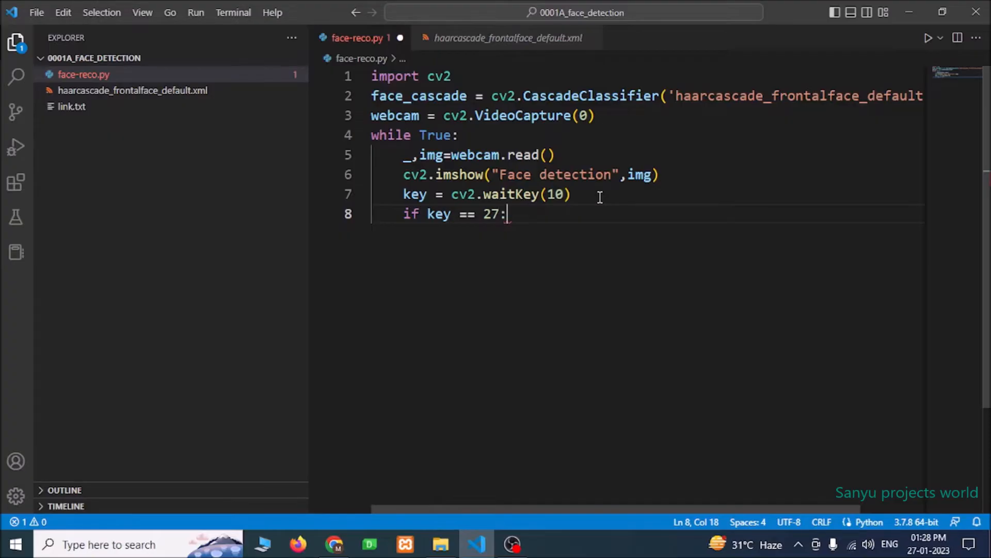
{"action": "key", "text": "enter"}
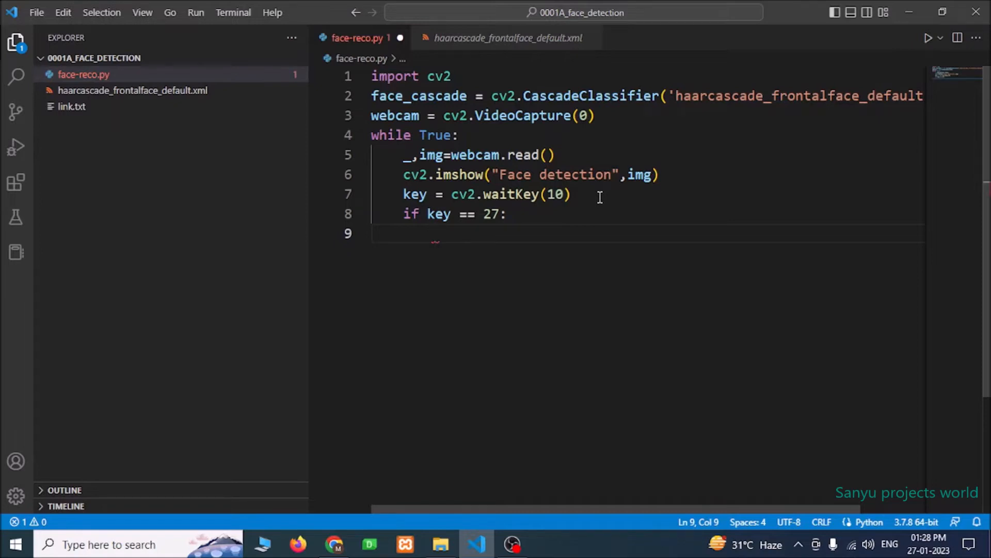
{"action": "type", "text": "break"}
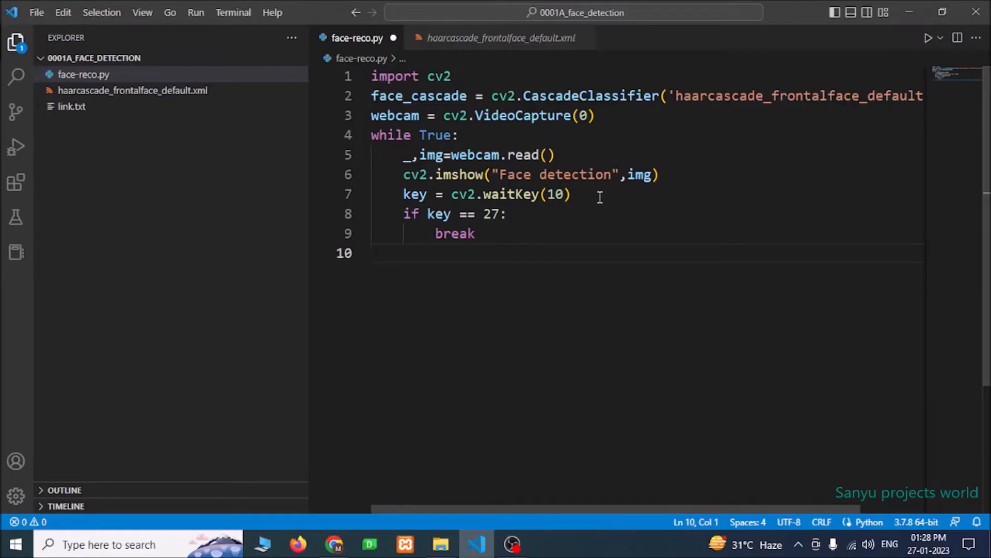
Step: After the loop, add webcam.release() and cv2.destroyAllWindows()
{"action": "type", "text": "webcam"}
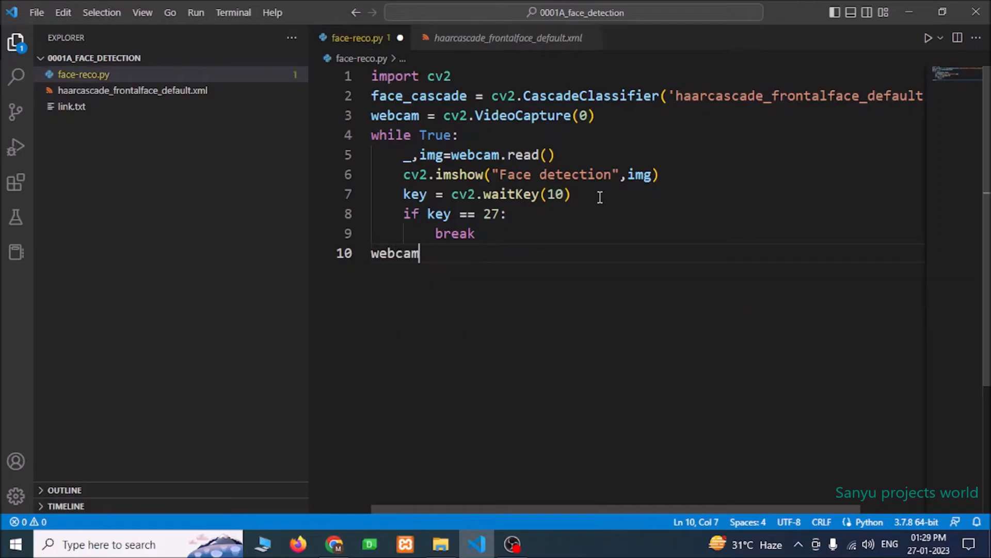
{"action": "type", "text": ".releas"}
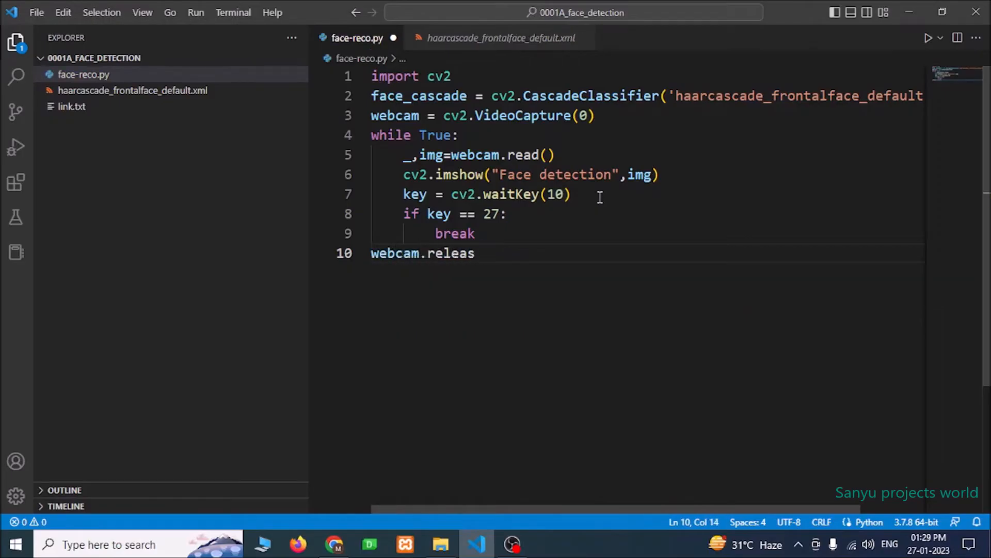
{"action": "type", "text": "e()"}
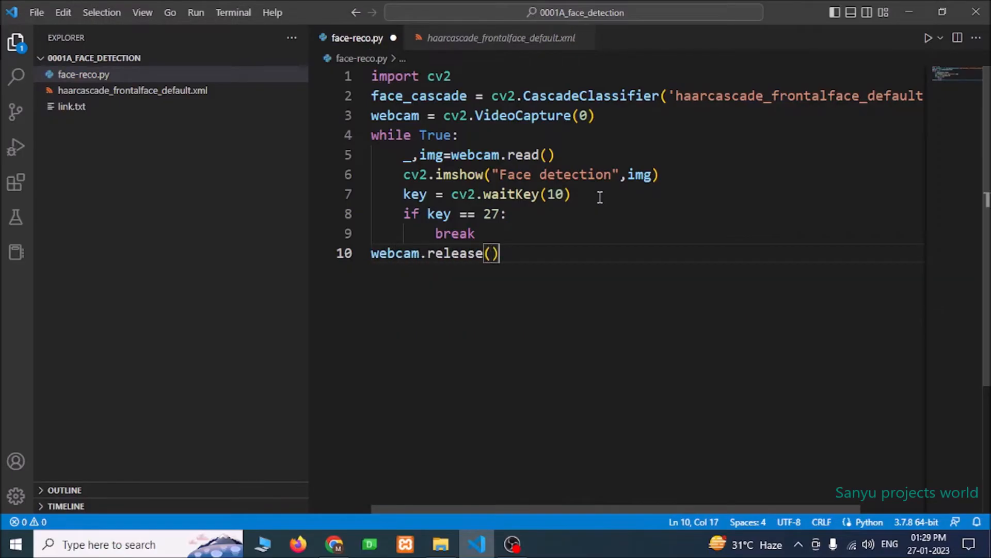
{"action": "key", "text": "Enter"}
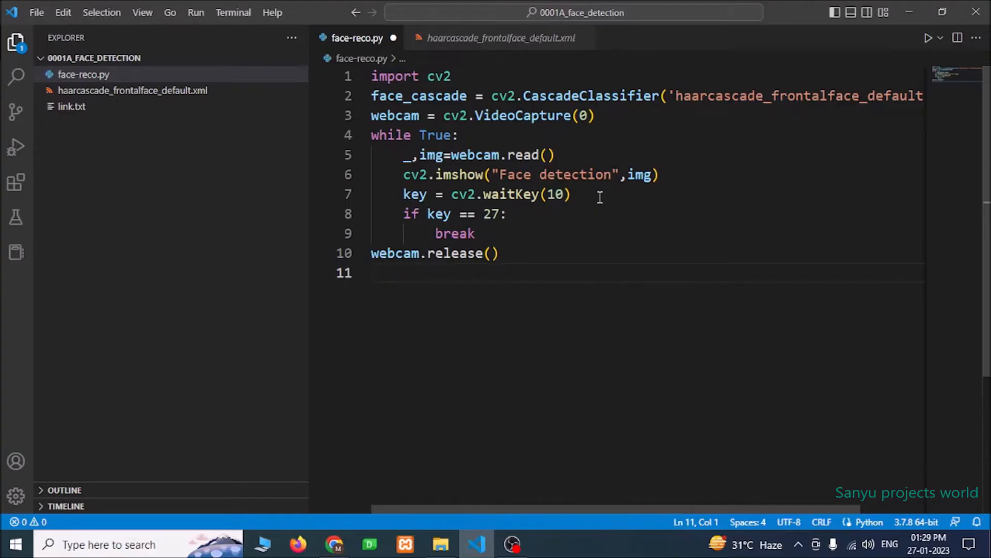
{"action": "type", "text": "cv2."}
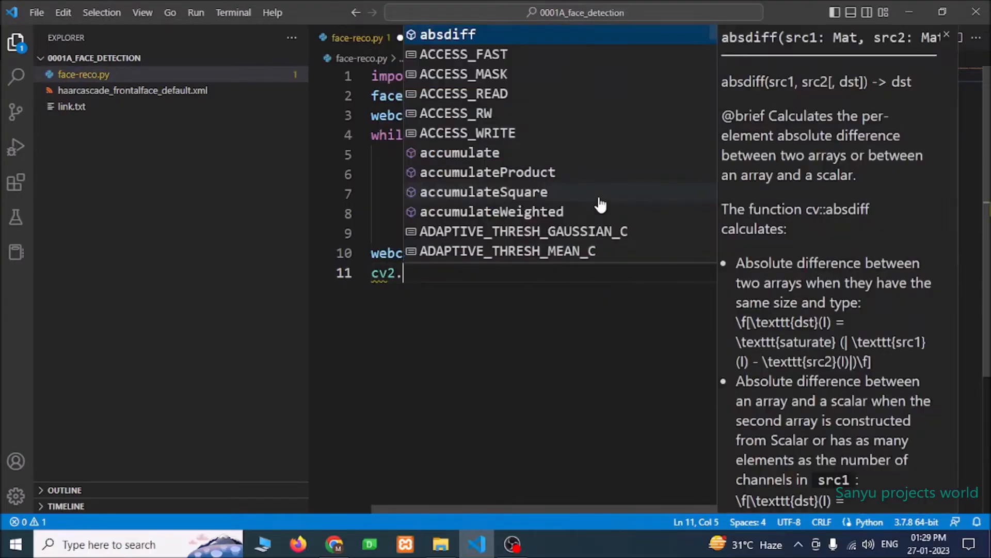
{"action": "type", "text": "destroyAllWindows"}
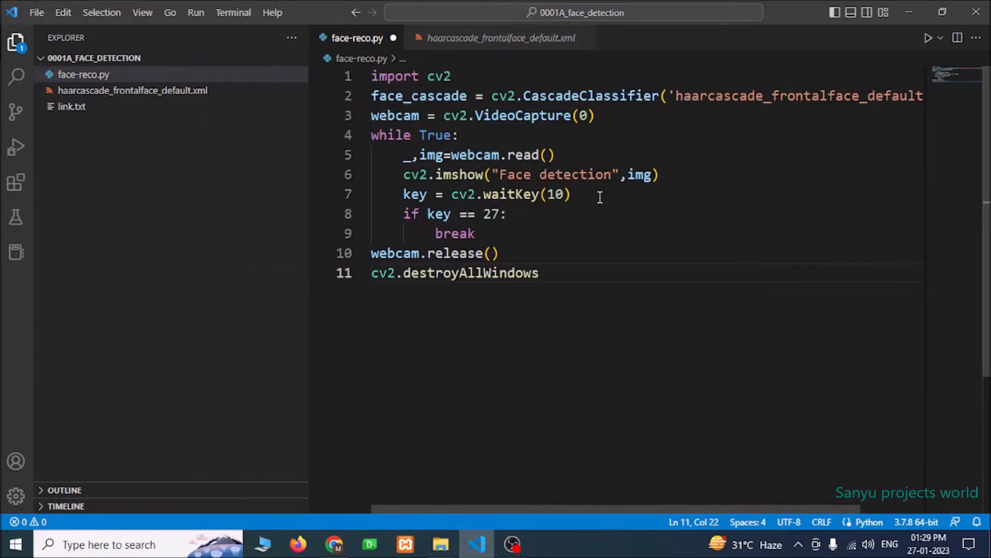
{"action": "type", "text": "()"}
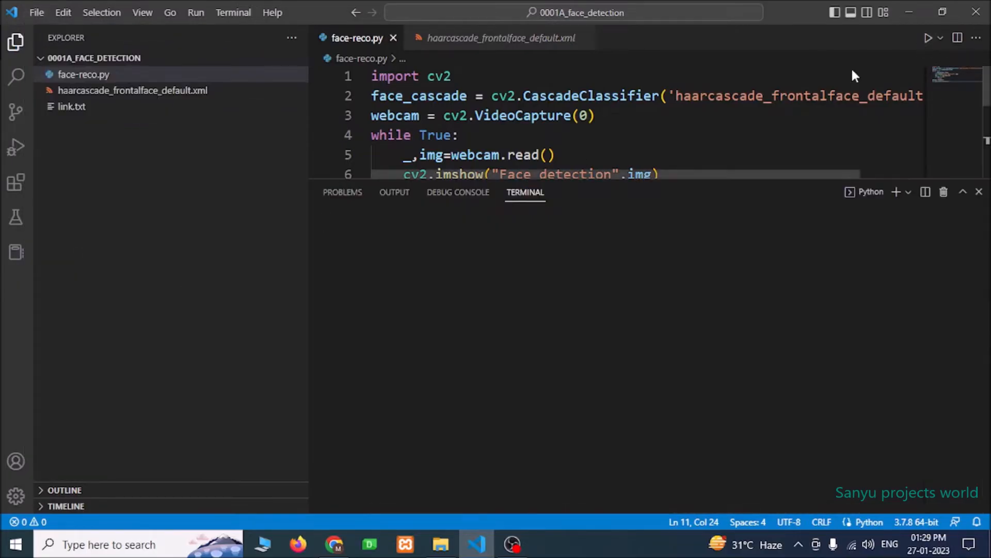
Step: Close the terminal panel so the full script fills the editor
{"action": "left_click", "coordinate": [928, 38]}
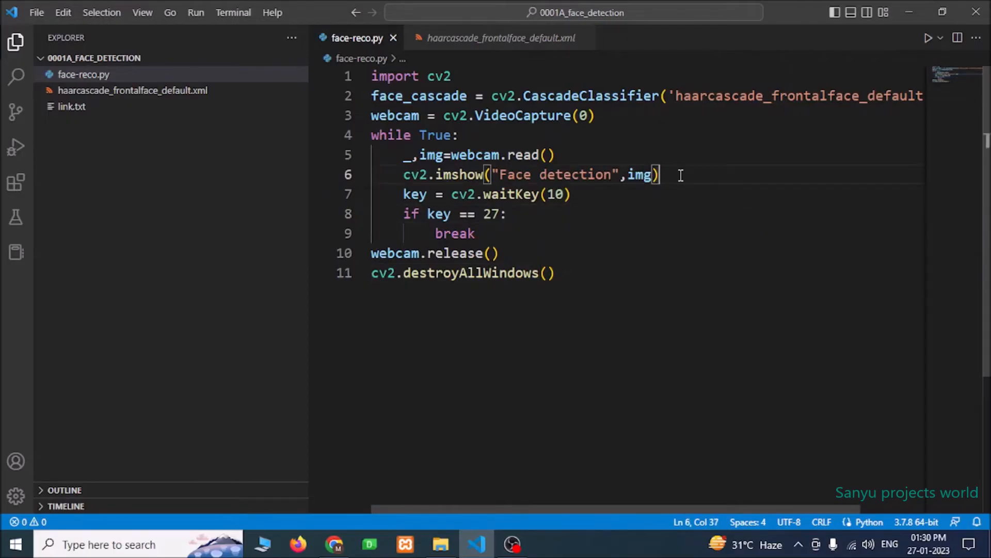
Step: Add gray = cv2.cvtColor(img, cv2.COLOR_BGR2GRAY) on a new line after reading the frame
{"action": "double_click", "coordinate": [640, 175]}
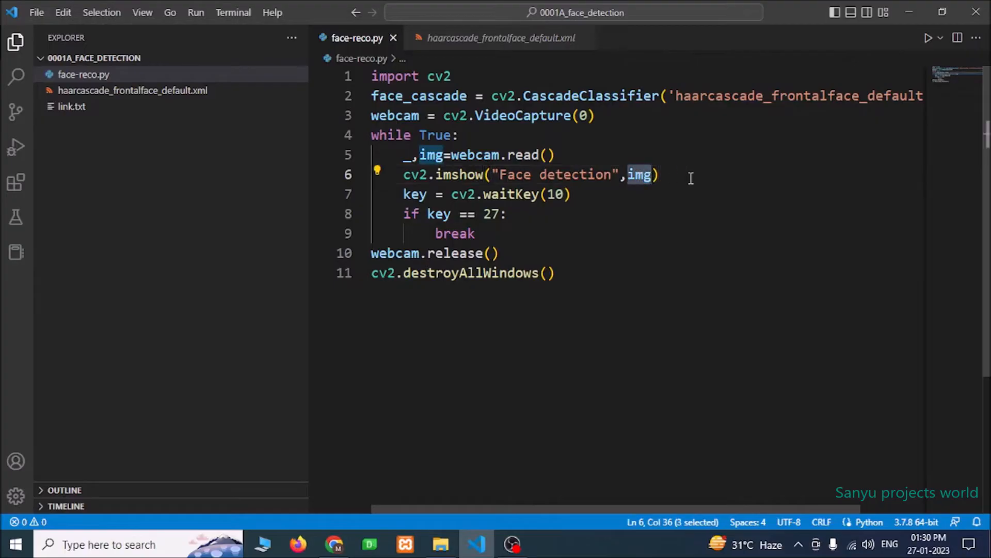
{"action": "left_click", "coordinate": [658, 174]}
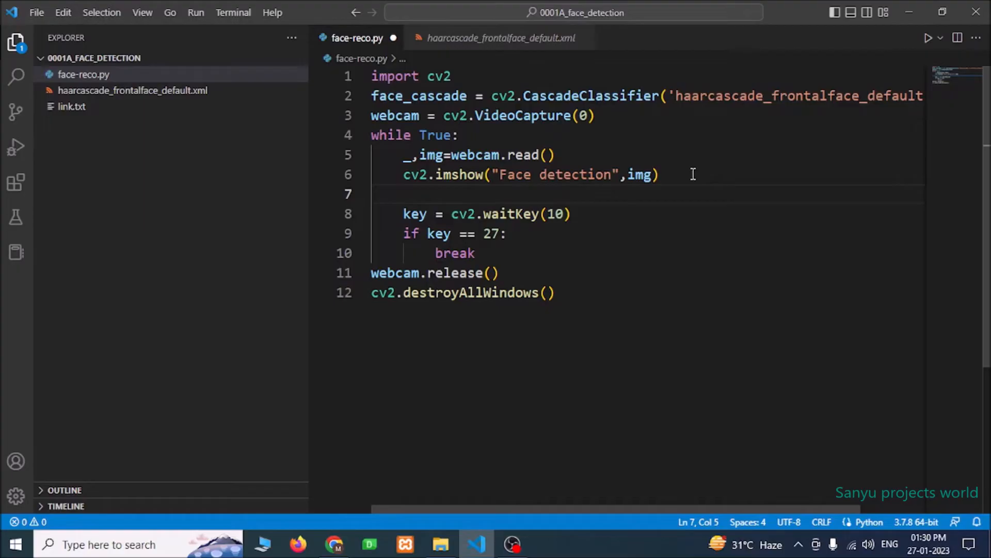
{"action": "type", "text": "gray"}
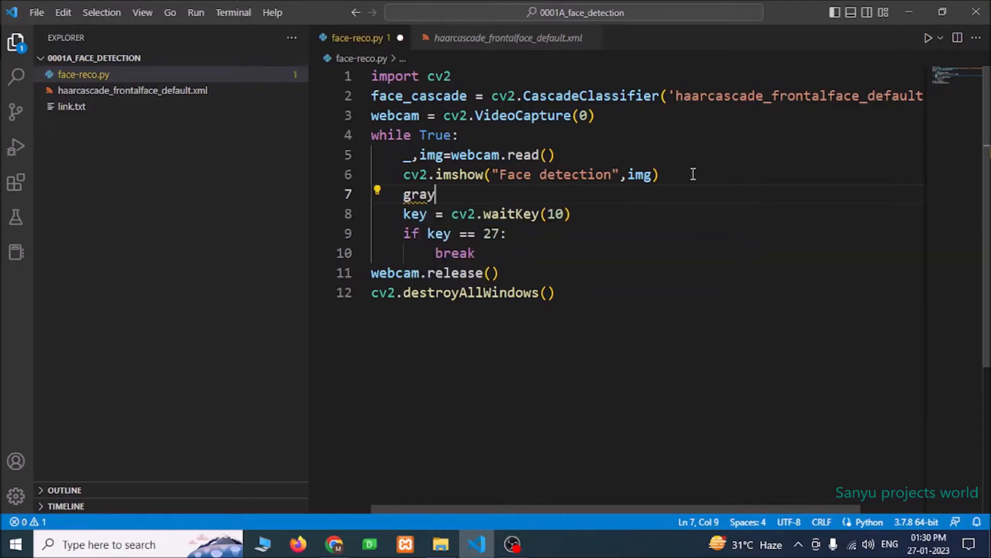
{"action": "type", "text": "= cv2.cvtColor"}
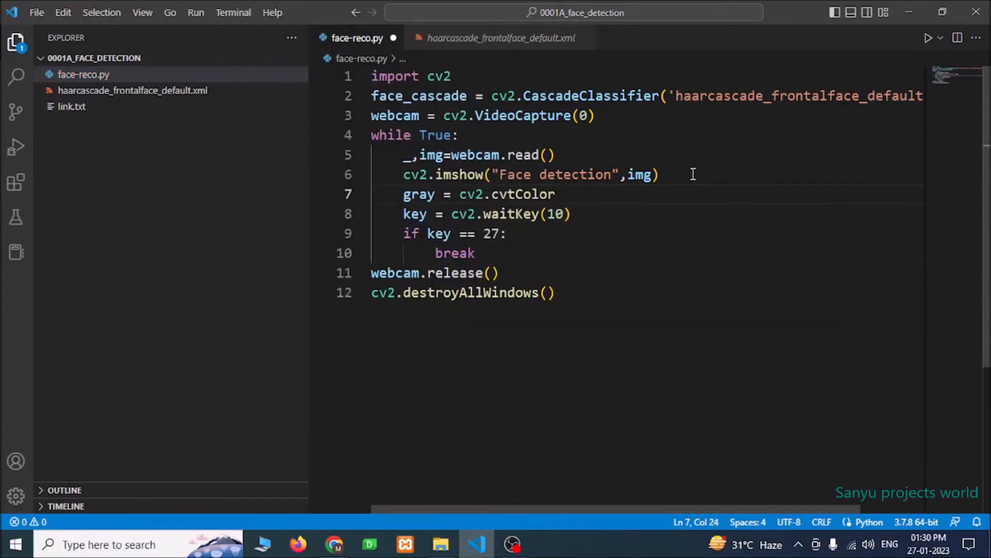
{"action": "type", "text": "("}
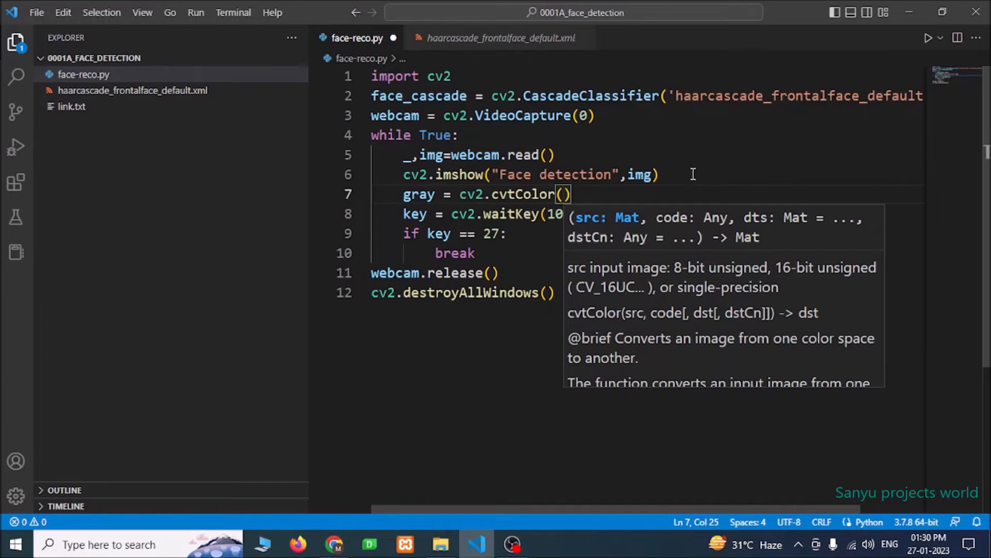
{"action": "type", "text": "img,cv2.COLOR"}
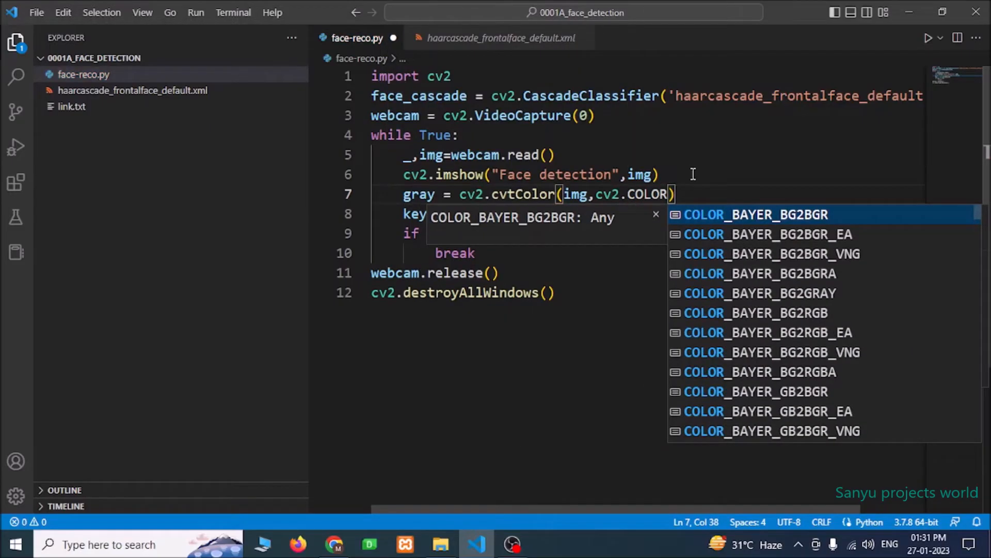
{"action": "type", "text": "_BGR2GRAY"}
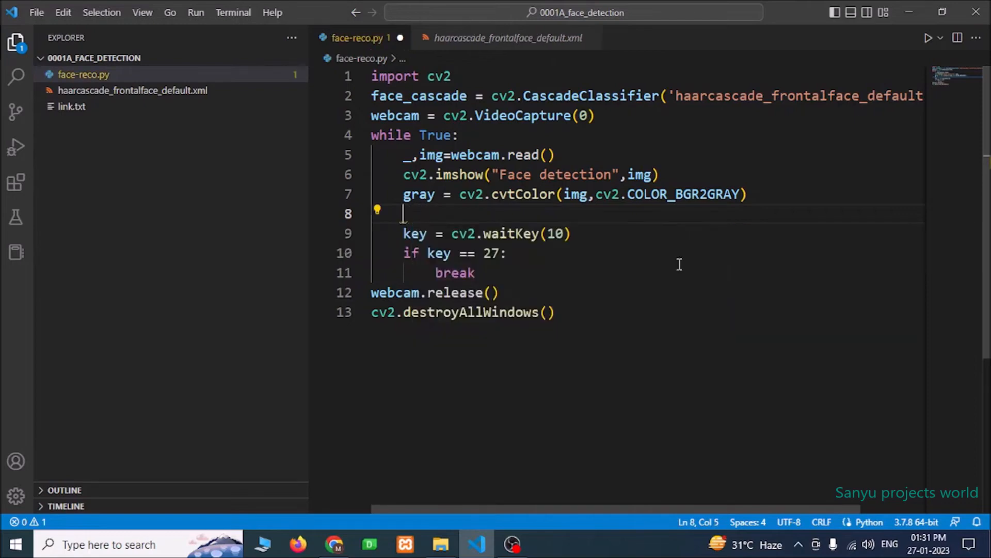
Step: Start line 8 with faces = face_cascade.detectMultiScale() via autocomplete
{"action": "type", "text": "faces ="}
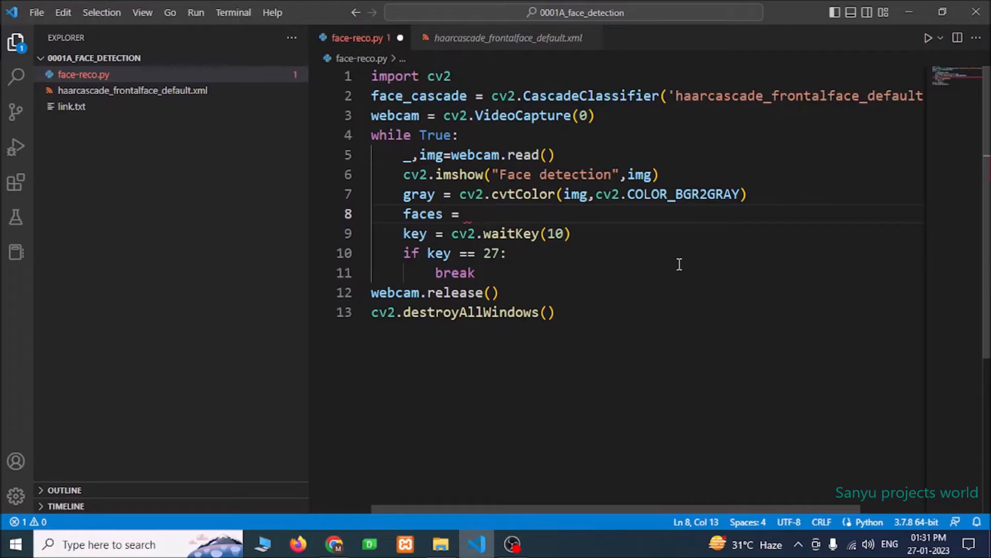
{"action": "type", "text": "f"}
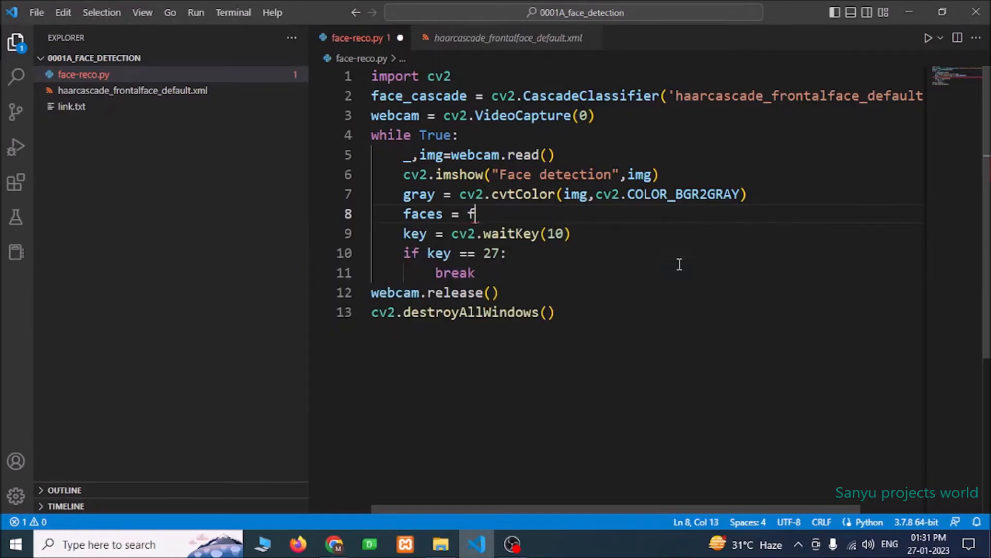
{"action": "type", "text": "ace_cascade"}
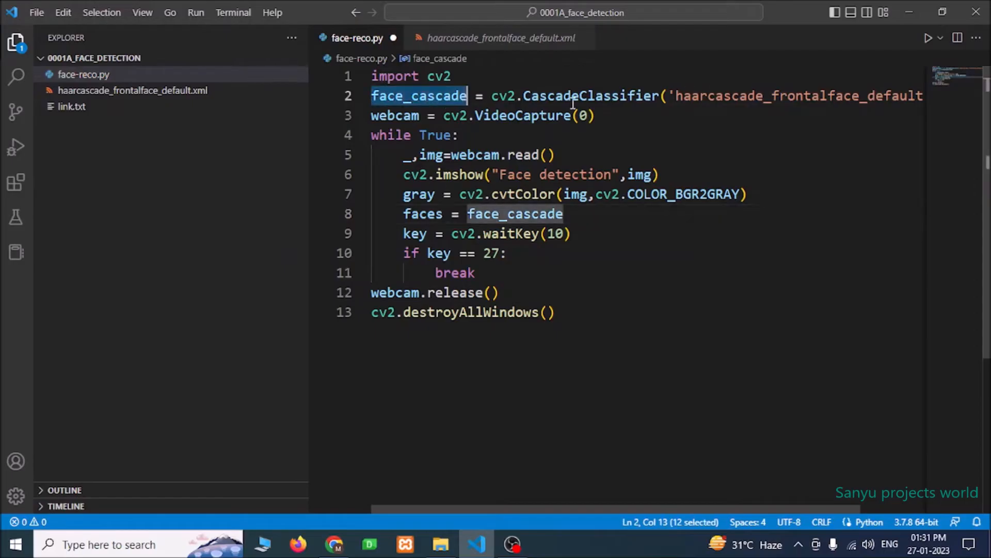
{"action": "left_click", "coordinate": [561, 214]}
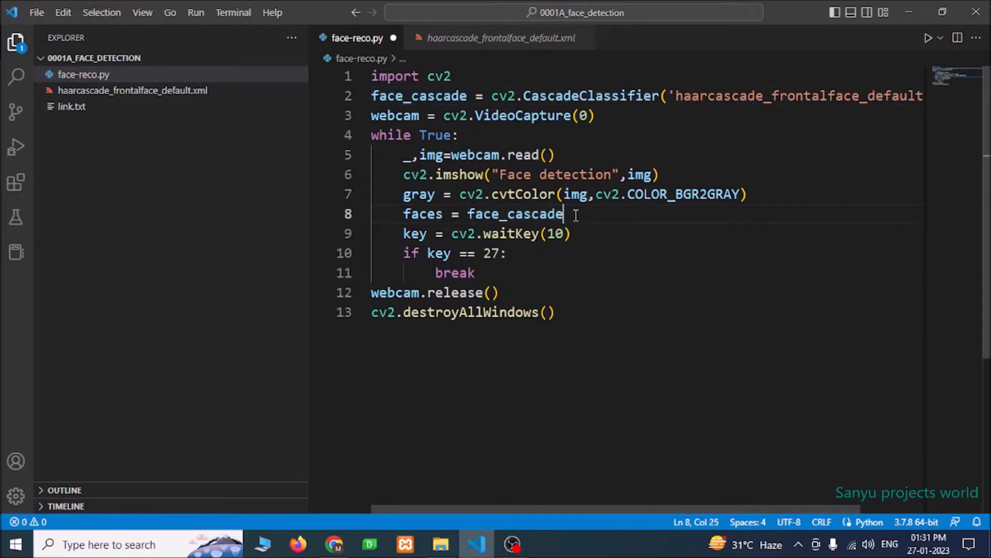
{"action": "type", "text": ".dete"}
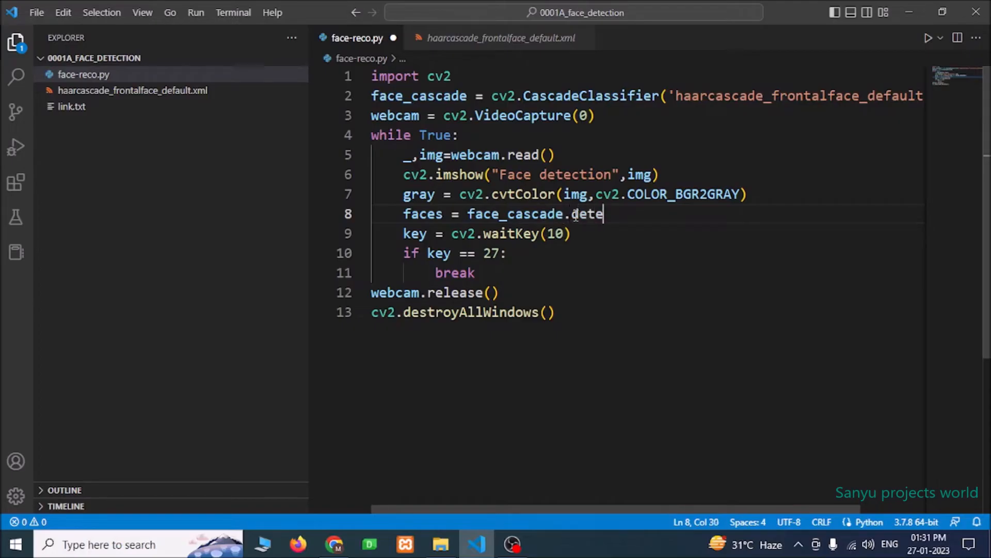
{"action": "type", "text": "ctMulti"}
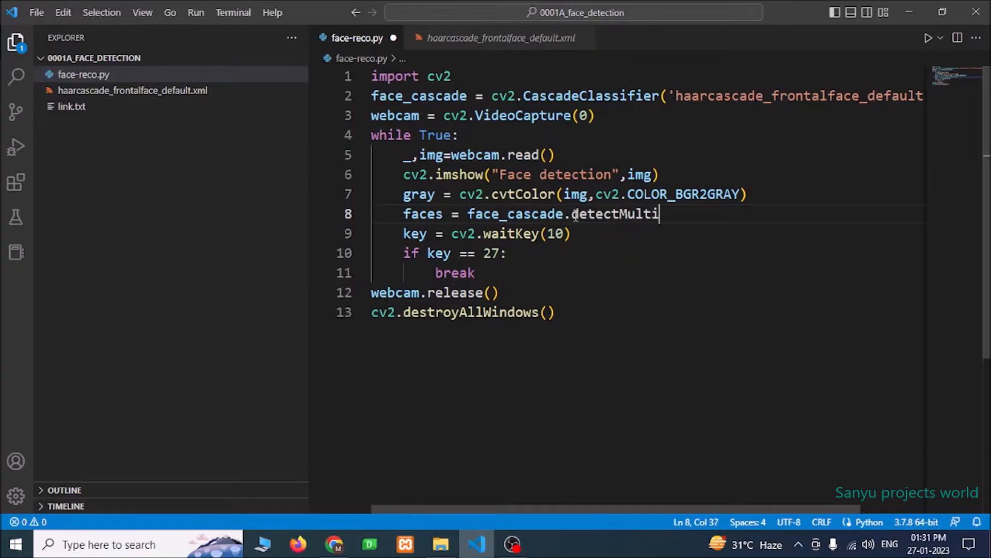
{"action": "type", "text": "Scale"}
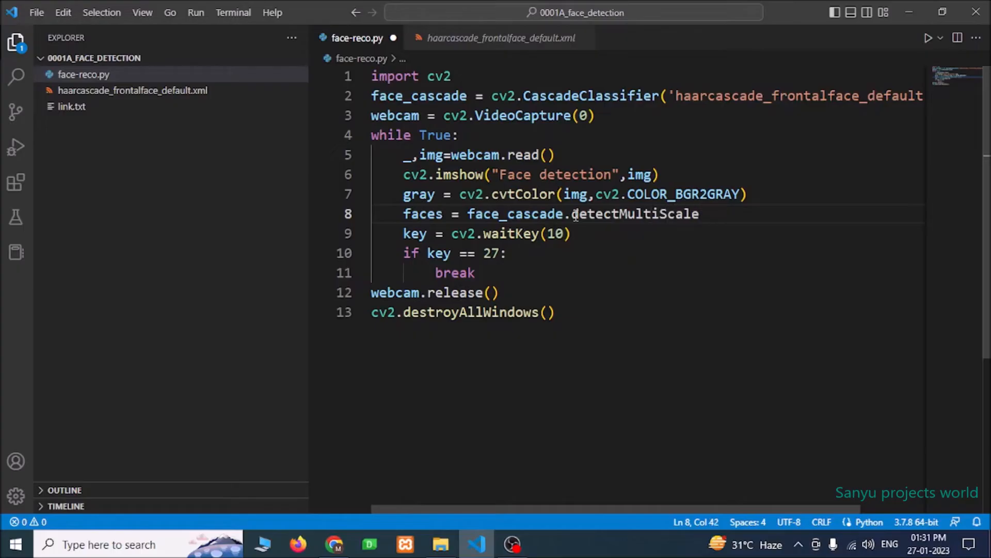
{"action": "type", "text": "()"}
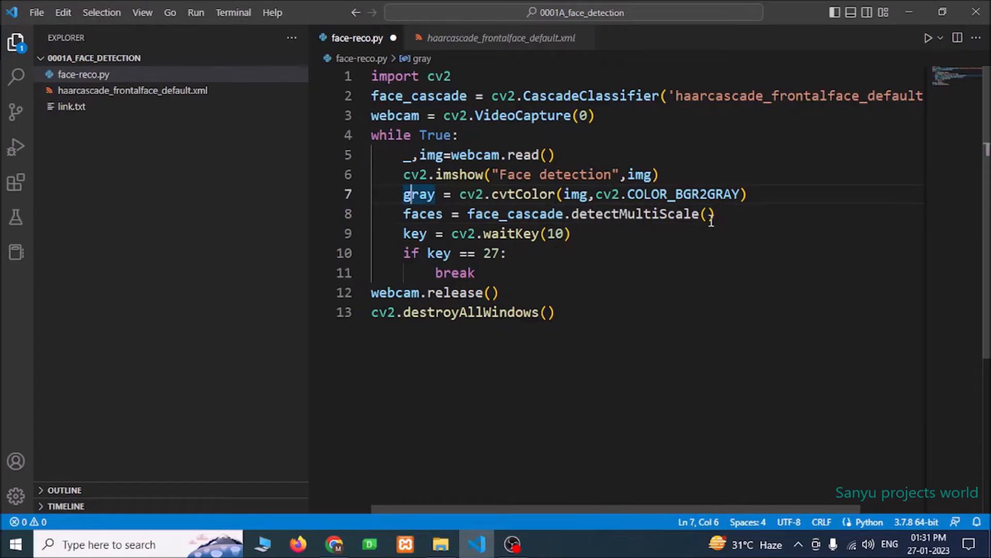
Step: Fill the arguments gray, 1.5, 4 and highlight the faces variable to check it
{"action": "type", "text": "gray,"}
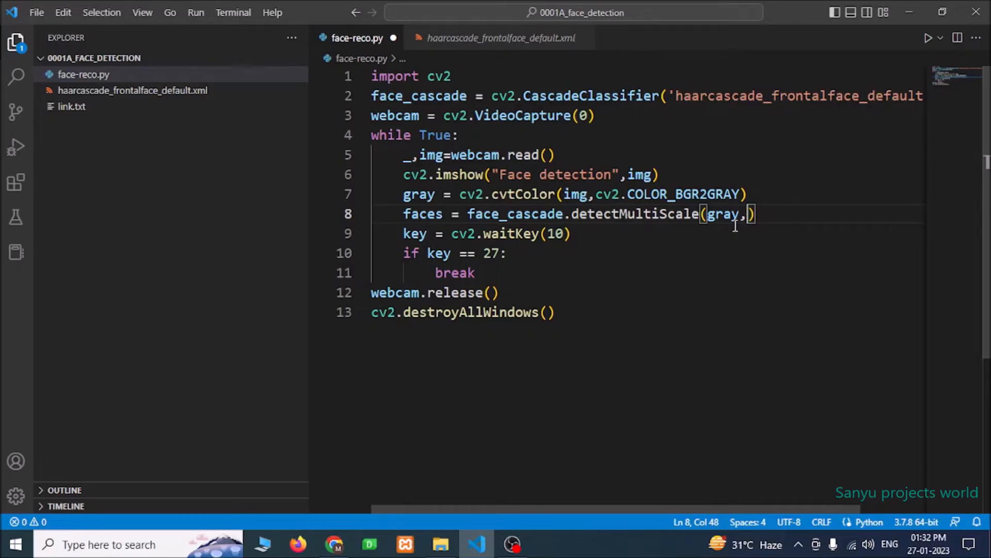
{"action": "type", "text": "1.5"}
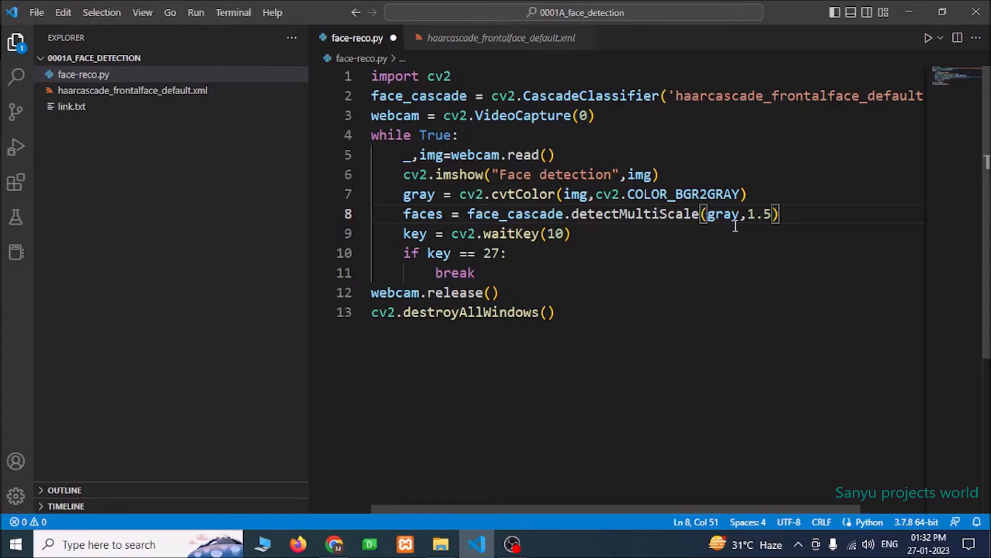
{"action": "type", "text": ","}
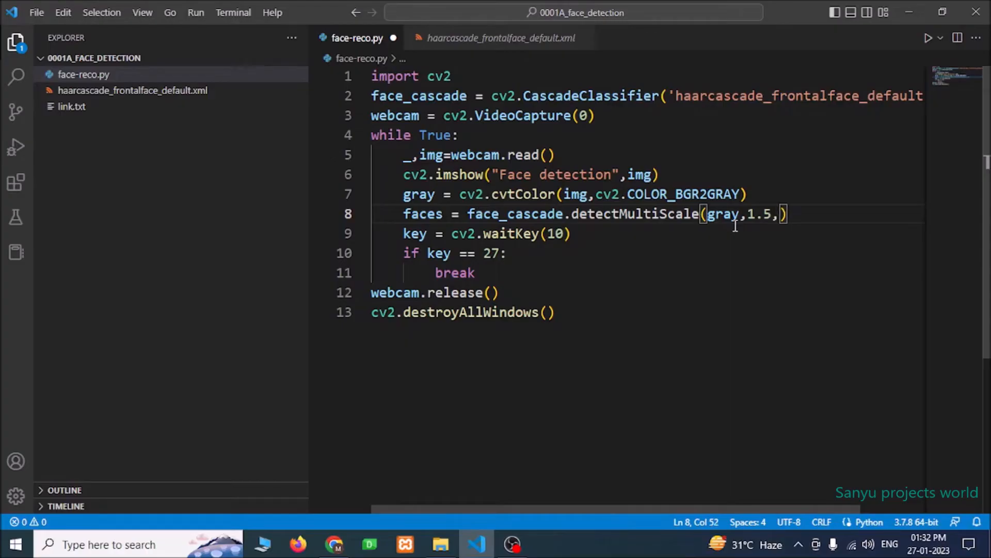
{"action": "type", "text": "4"}
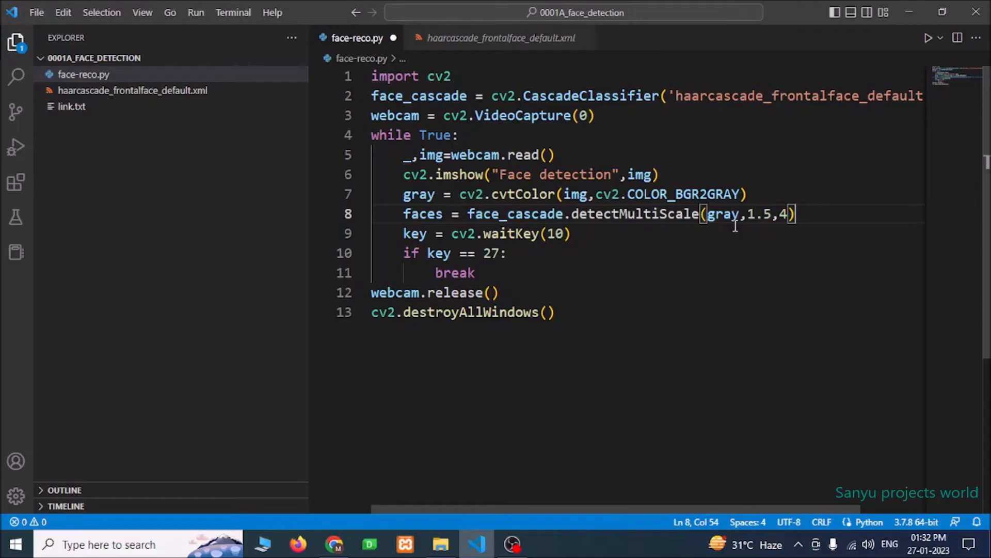
{"action": "double_click", "coordinate": [422, 214]}
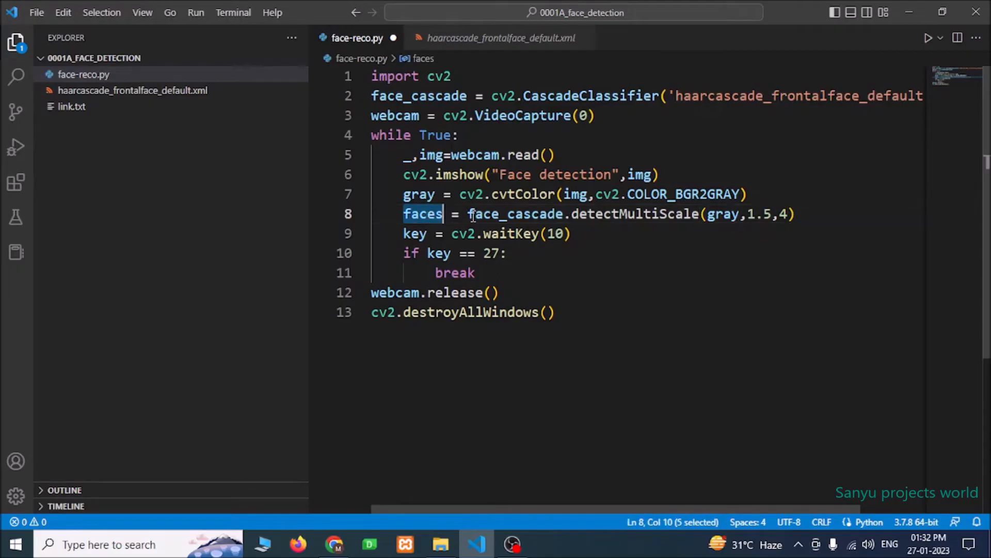
{"action": "mouse_move", "coordinate": [423, 214]}
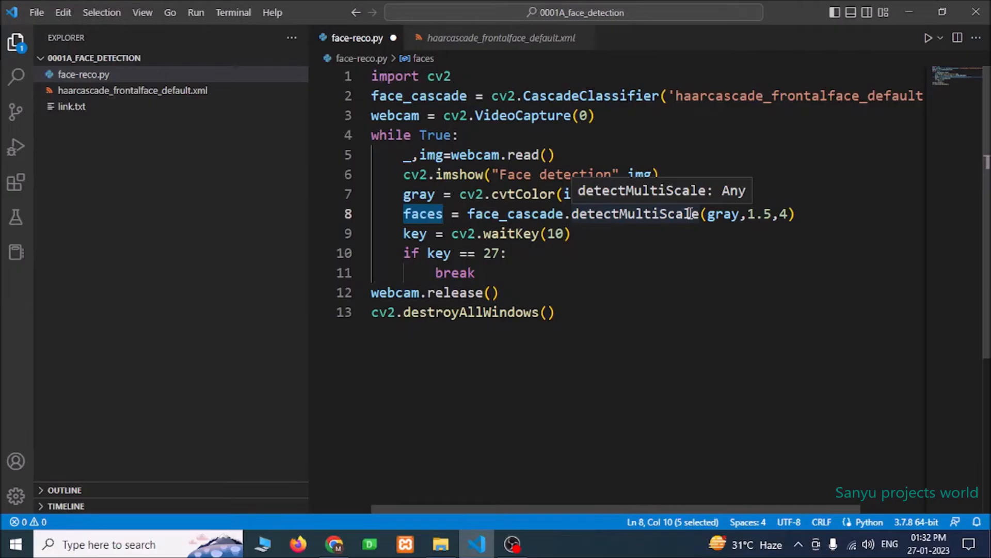
{"action": "left_click", "coordinate": [433, 214]}
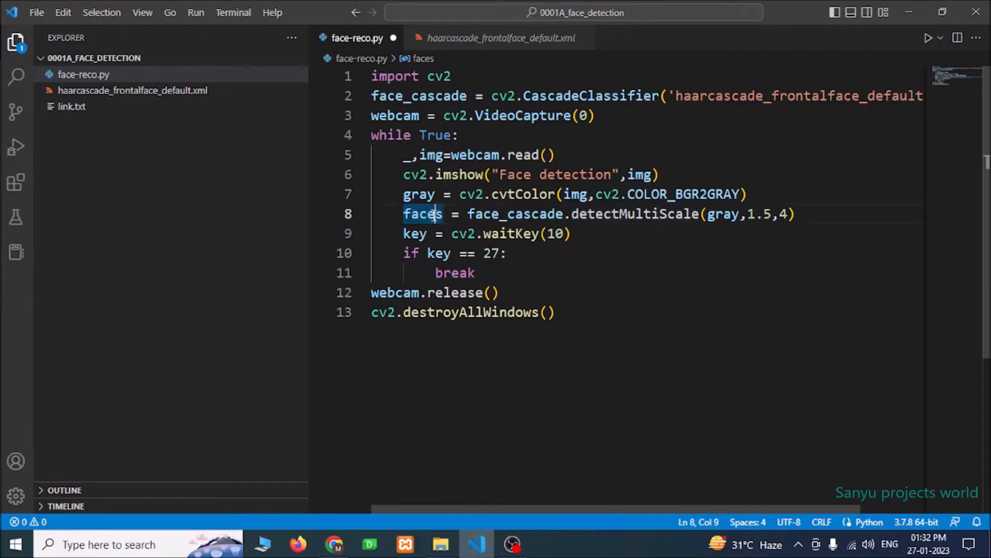
{"action": "double_click", "coordinate": [421, 214]}
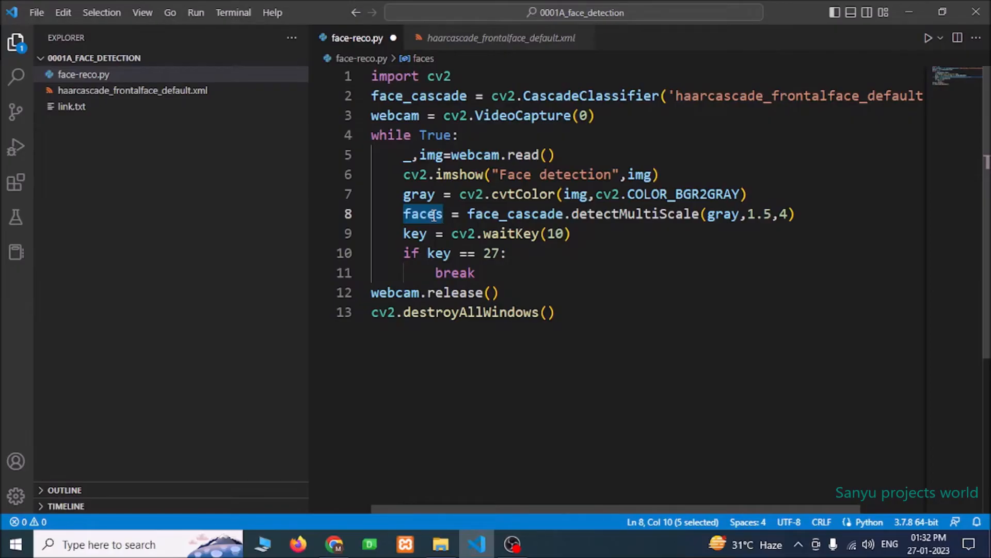
{"action": "mouse_move", "coordinate": [422, 214]}
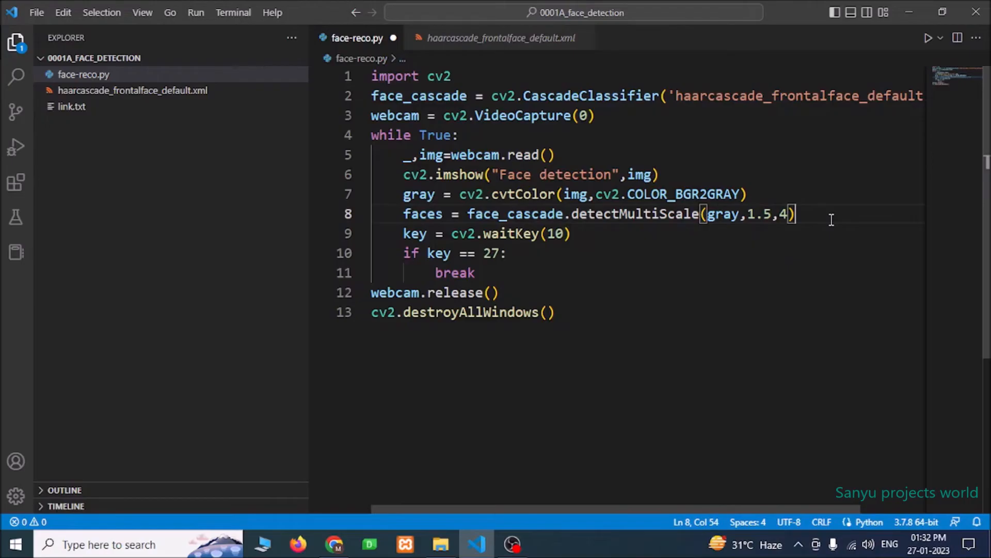
Step: Add a for (x,y,w,h) in faces: loop and begin cv2.rectangle inside it
{"action": "key", "text": "Enter"}
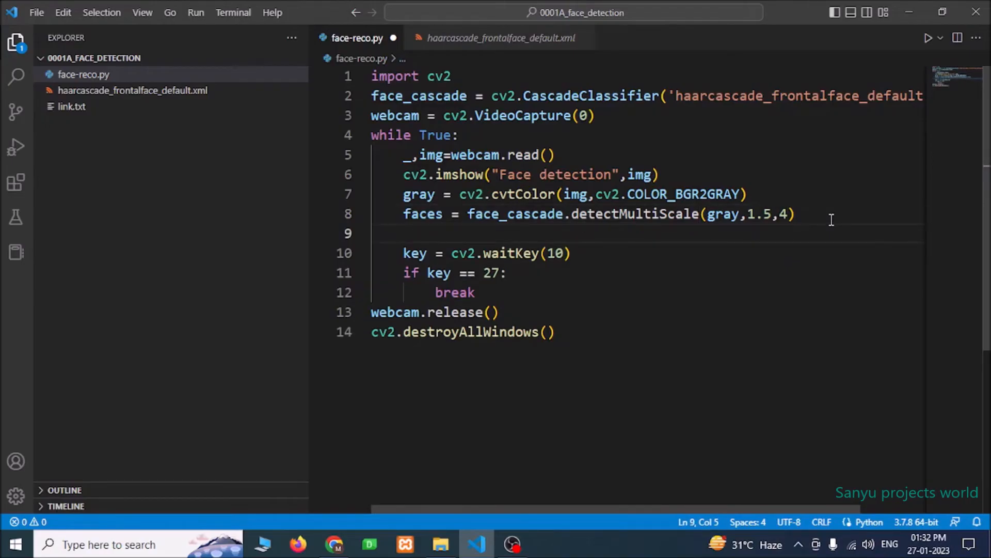
{"action": "type", "text": "for ("}
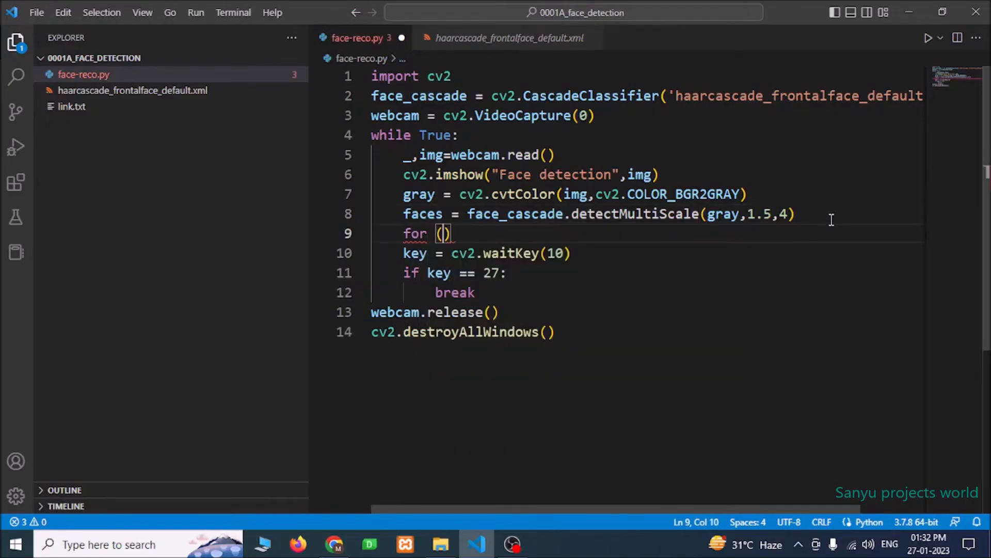
{"action": "type", "text": "x,y,"}
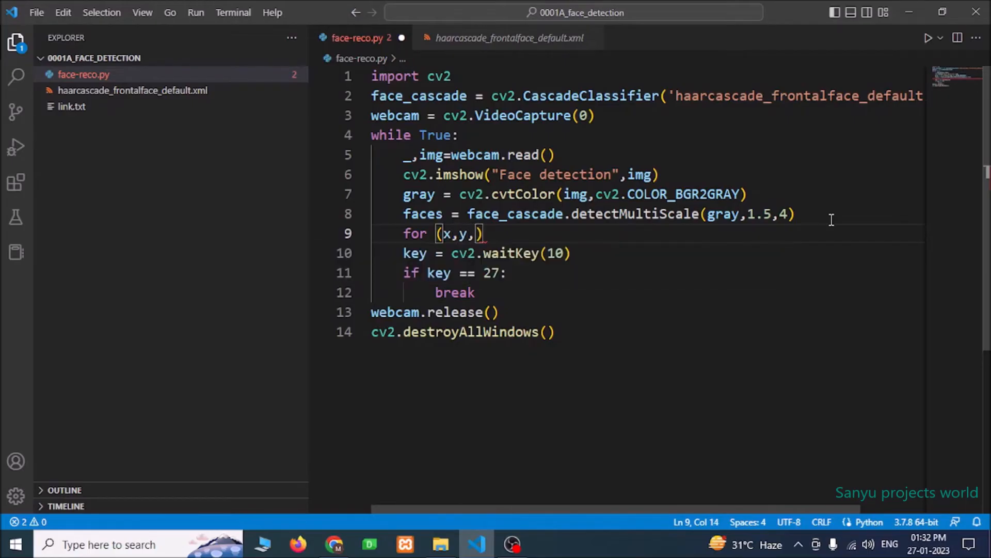
{"action": "type", "text": "w"}
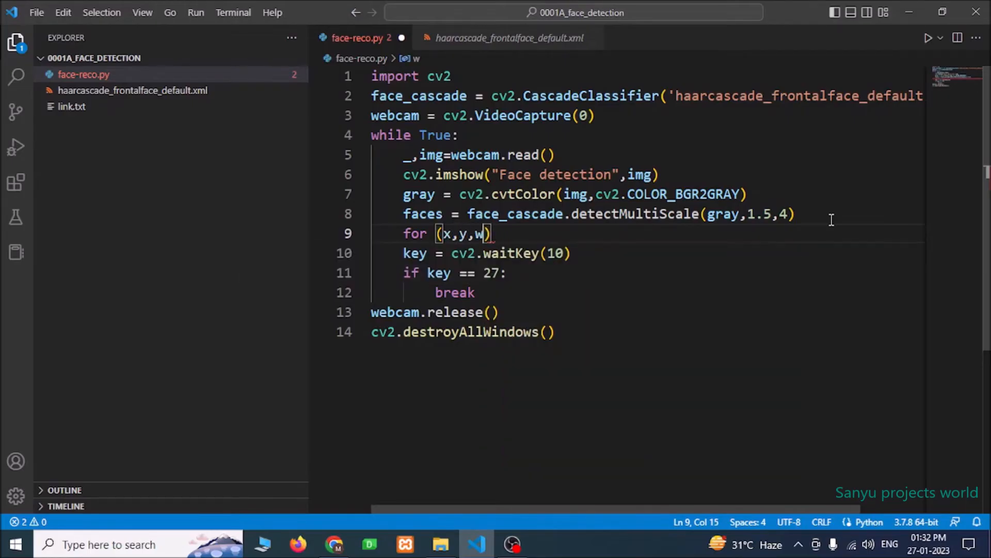
{"action": "type", "text": "h"}
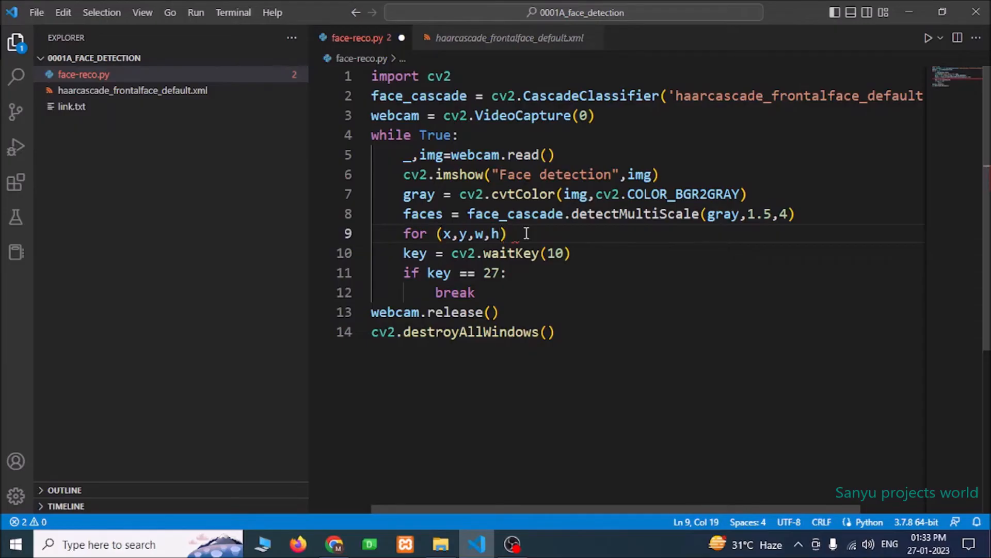
{"action": "double_click", "coordinate": [423, 213]}
{"action": "type", "text": " in faces:"}
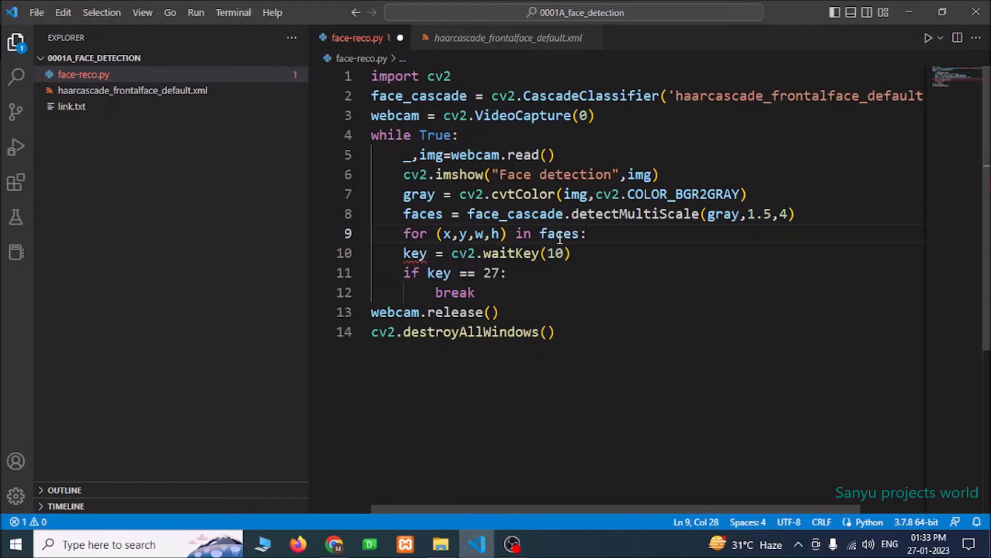
{"action": "mouse_move", "coordinate": [447, 234]}
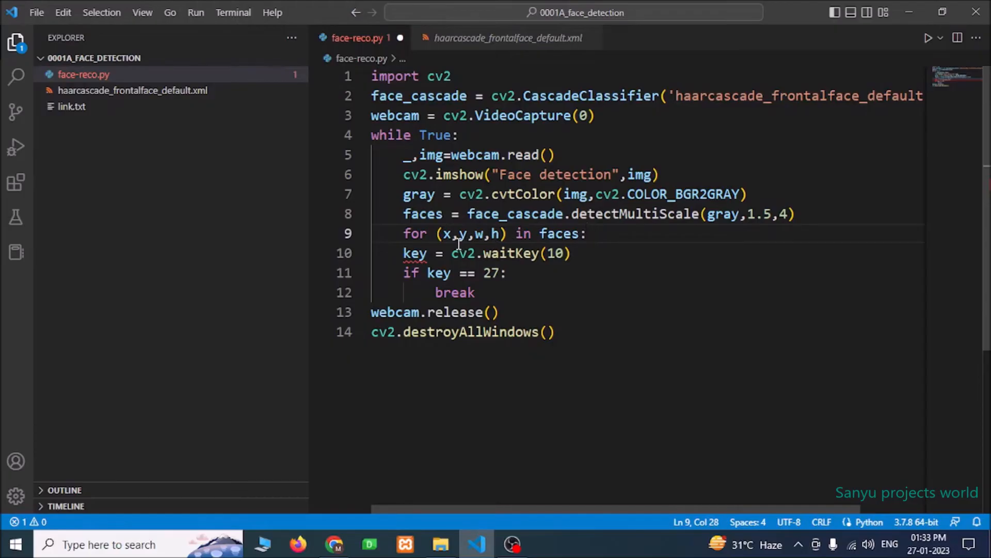
{"action": "mouse_move", "coordinate": [447, 233]}
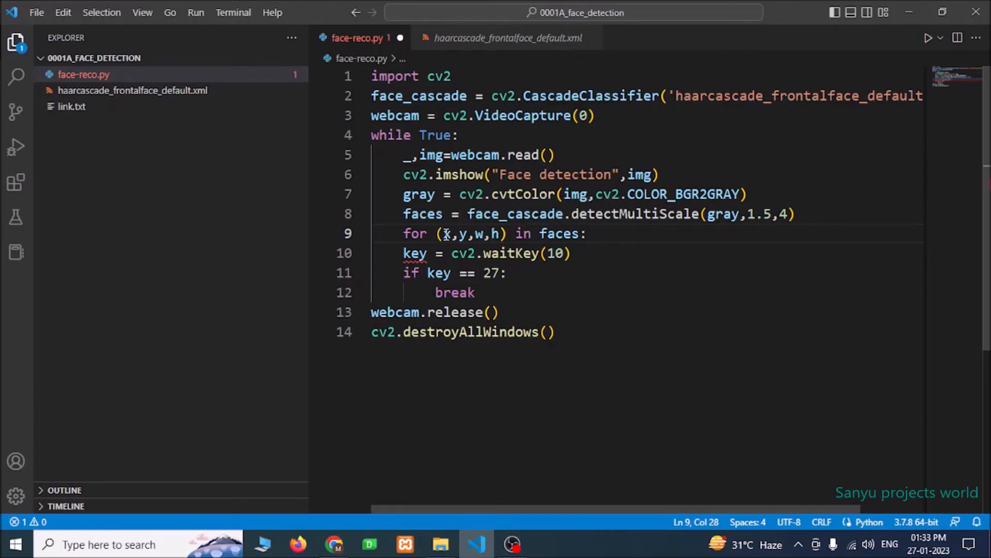
{"action": "mouse_move", "coordinate": [446, 233]}
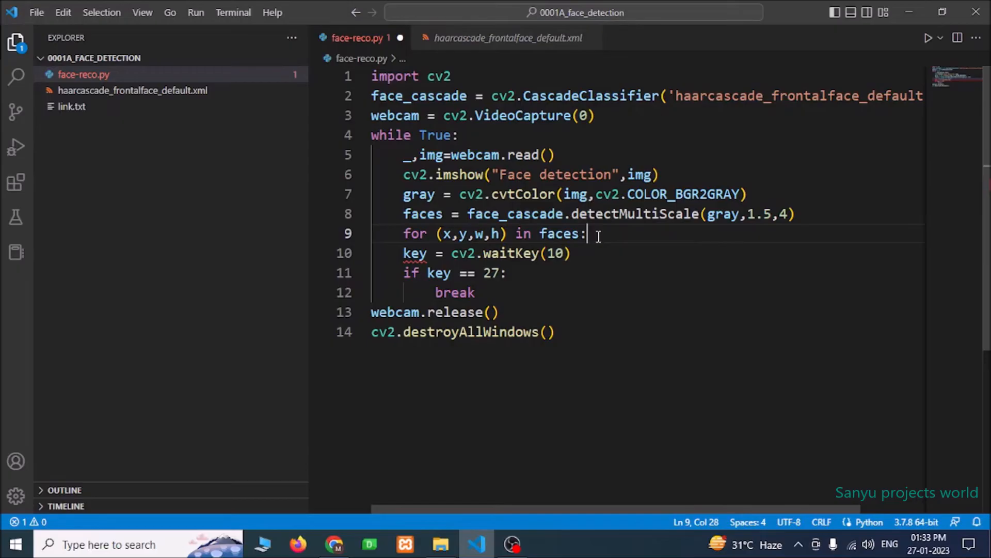
{"action": "type", "text": "cv2.rectangle("}
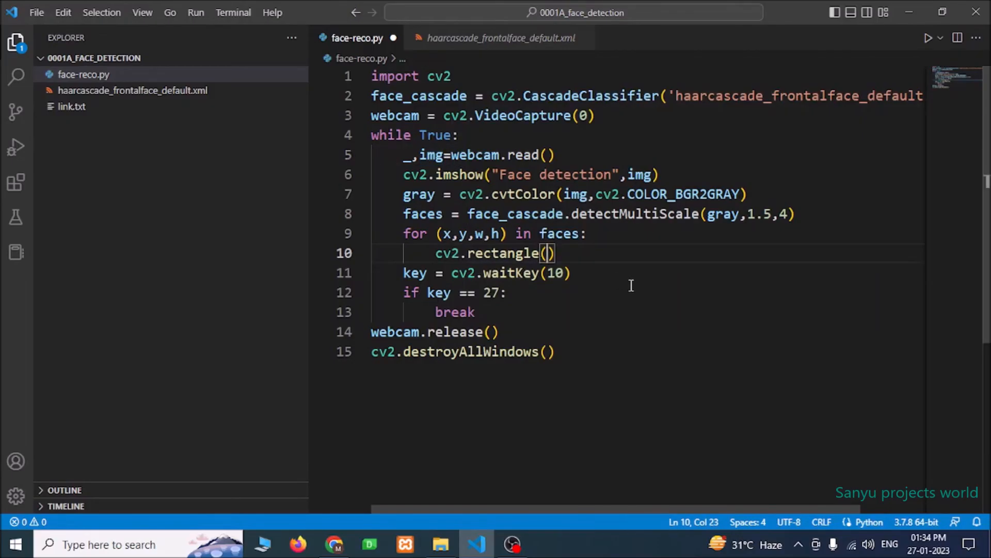
Step: Give cv2.rectangle the image and corners (x,y) and (x+w,y+h)
{"action": "type", "text": "img,(x"}
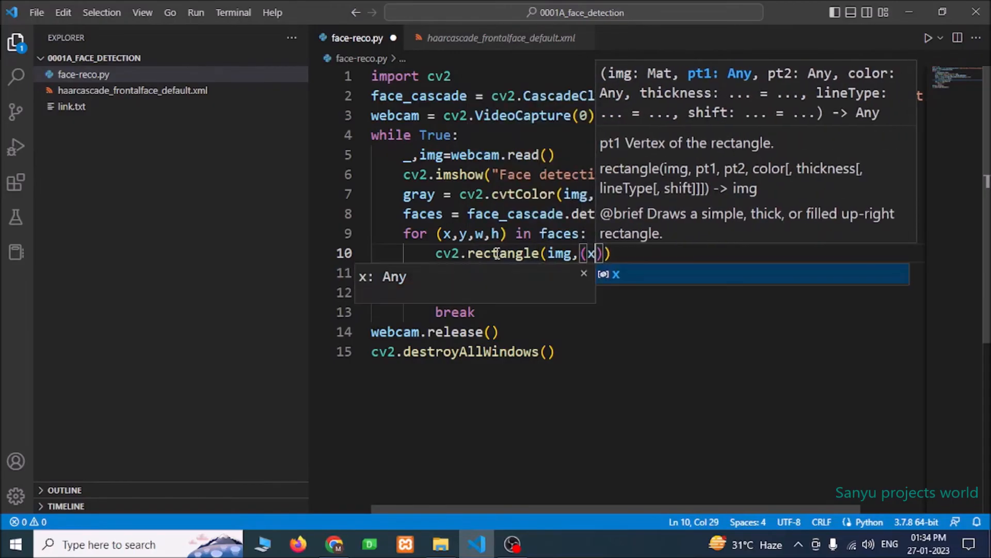
{"action": "type", "text": ",y"}
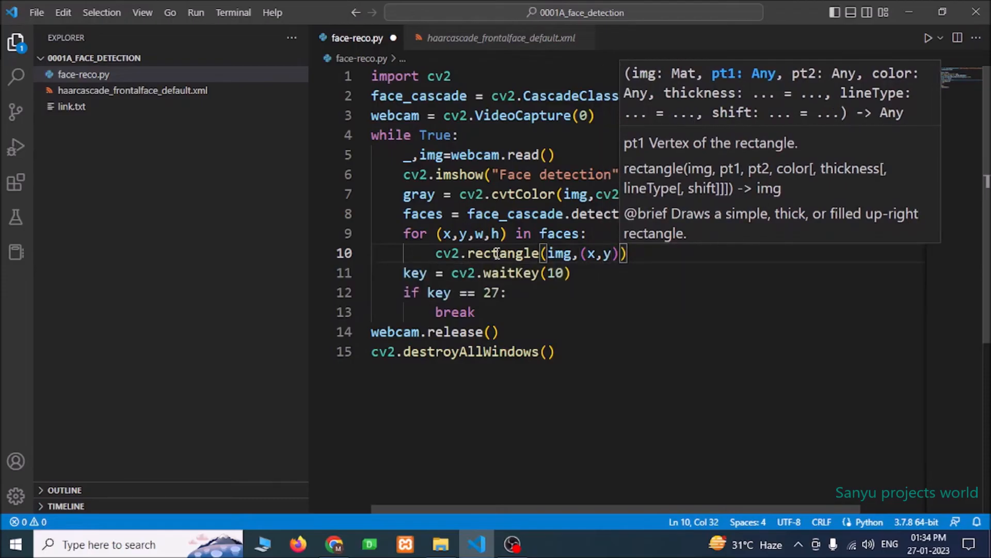
{"action": "type", "text": ",x"}
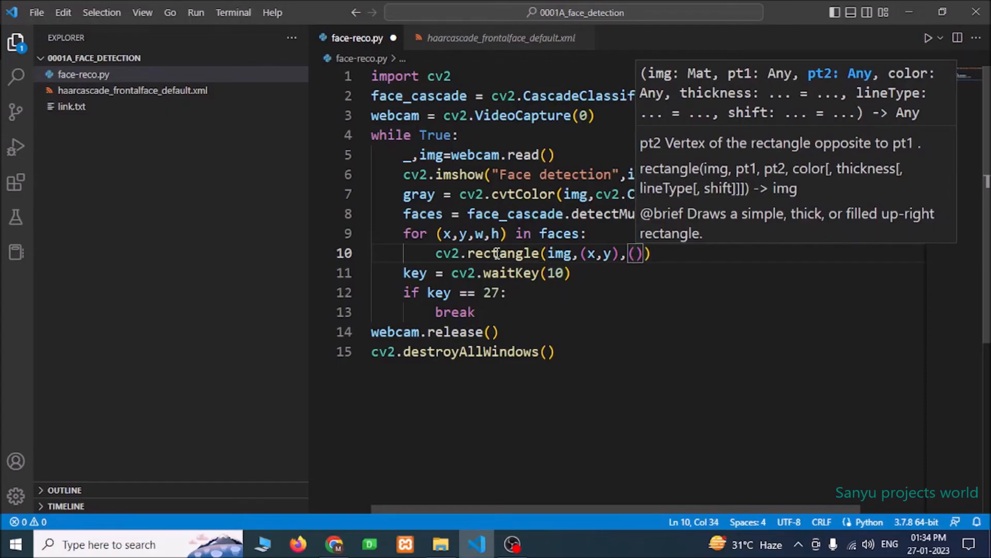
{"action": "type", "text": "(x+w"}
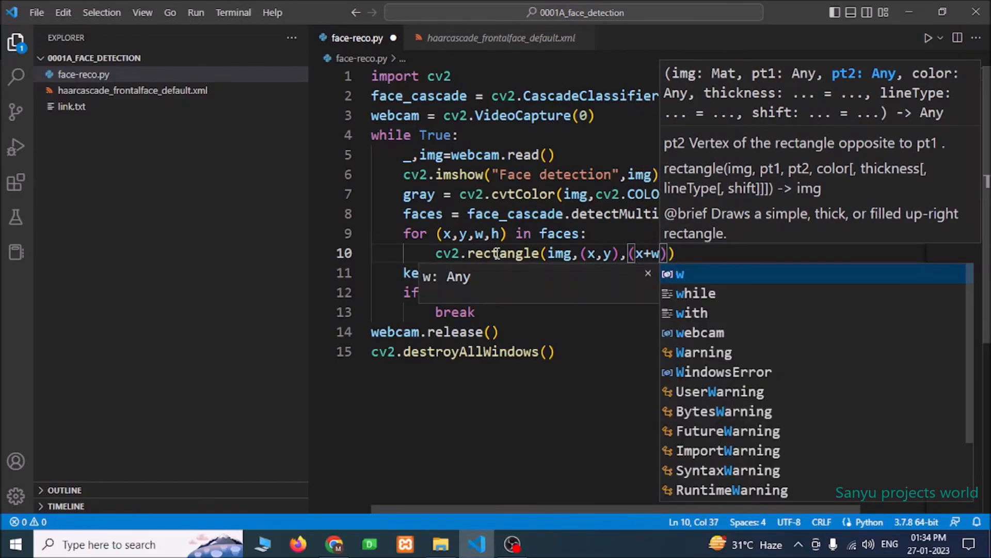
{"action": "type", "text": ",y"}
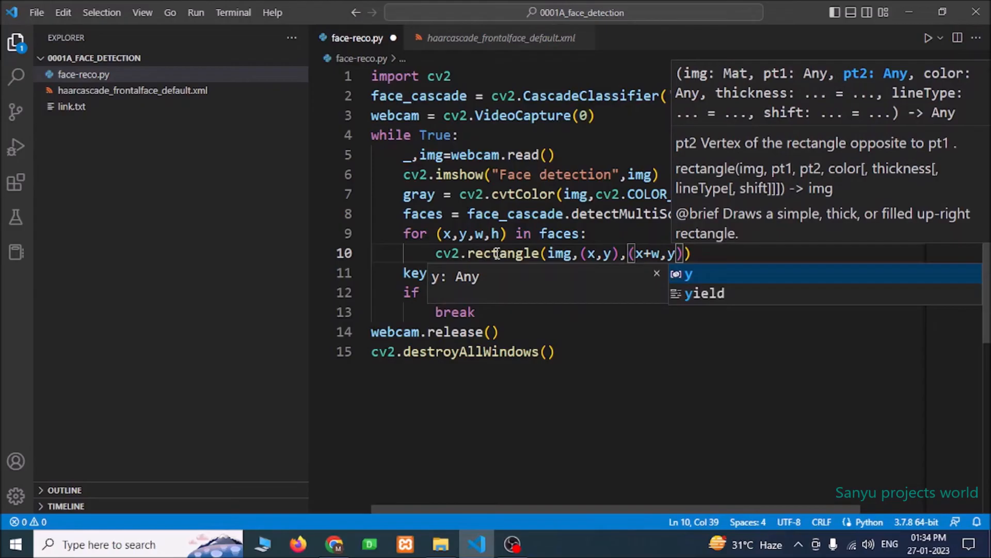
{"action": "type", "text": "+h"}
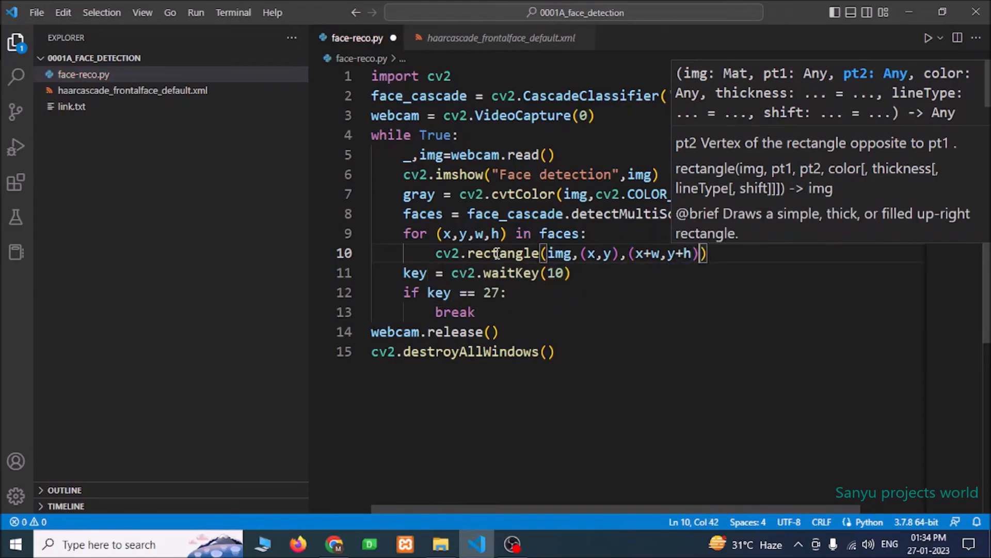
{"action": "type", "text": ","}
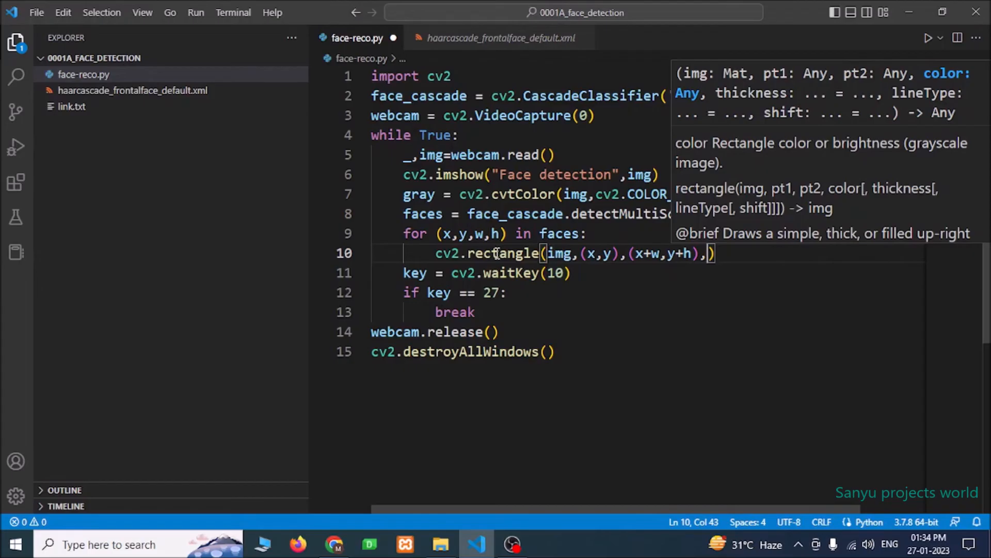
Step: Finish the call with green colour (0,255,0) and thickness 3
{"action": "type", "text": "("}
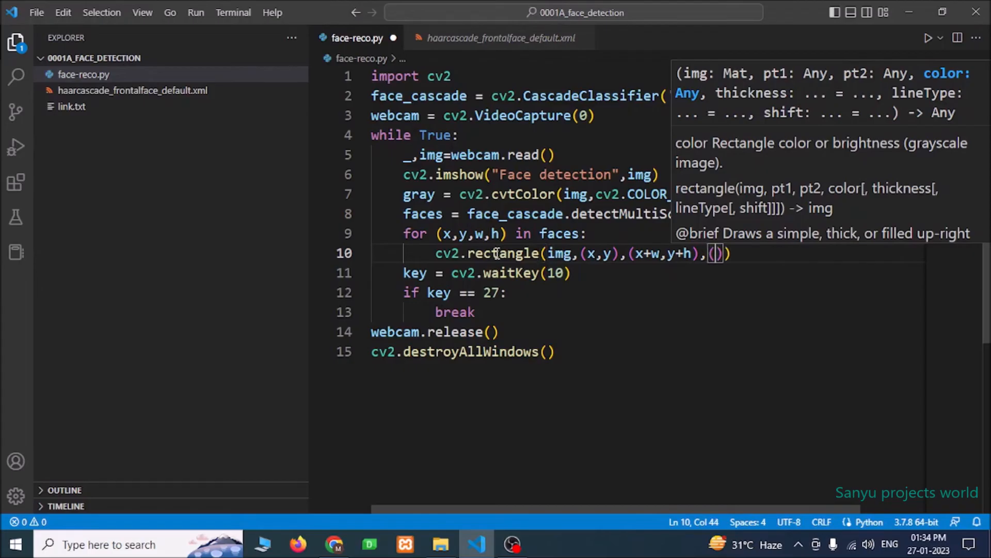
{"action": "type", "text": "0"}
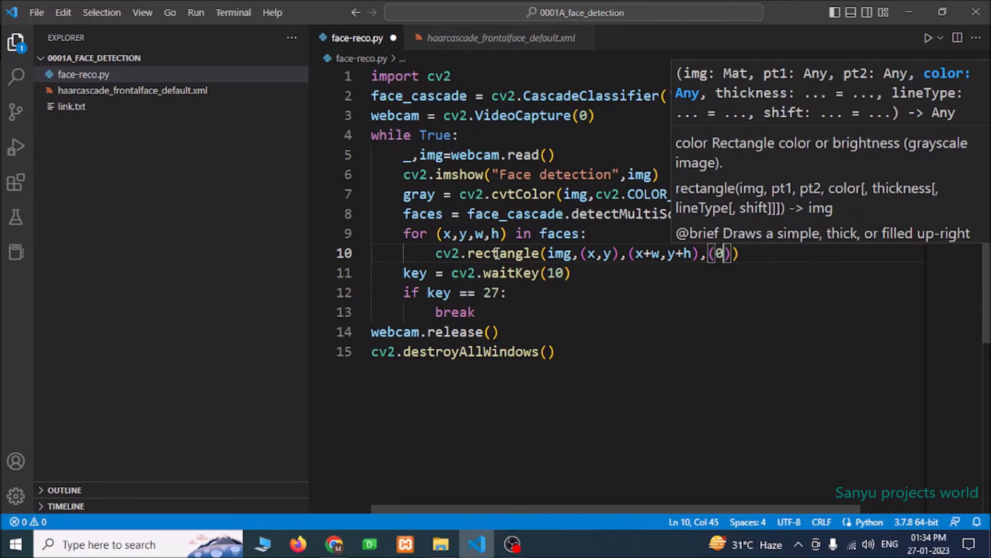
{"action": "type", "text": ","}
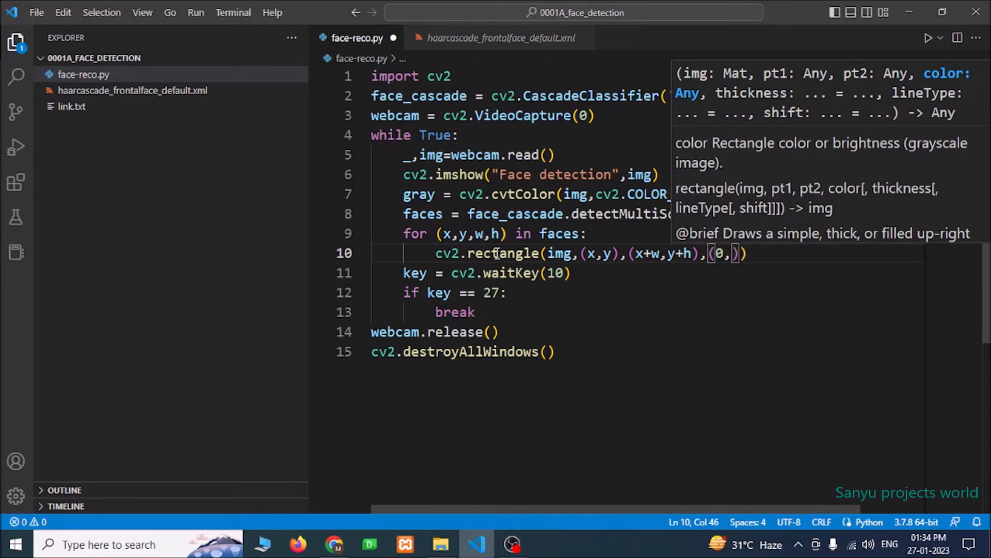
{"action": "type", "text": "255,"}
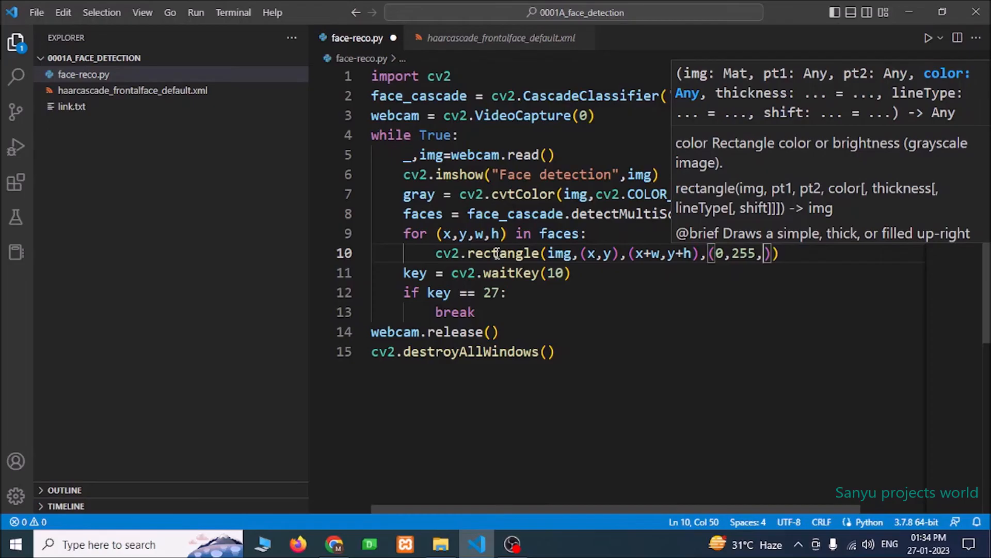
{"action": "type", "text": "0"}
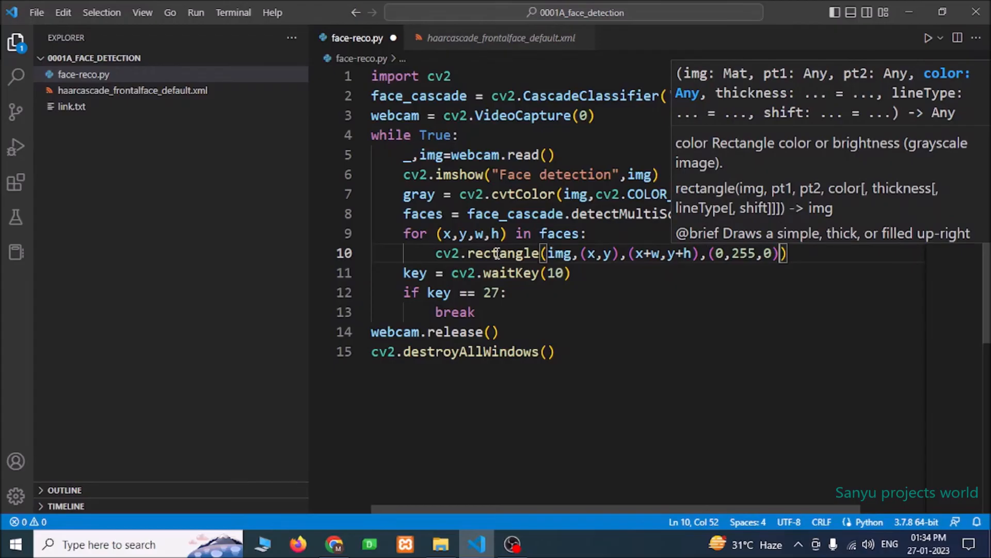
{"action": "type", "text": ","}
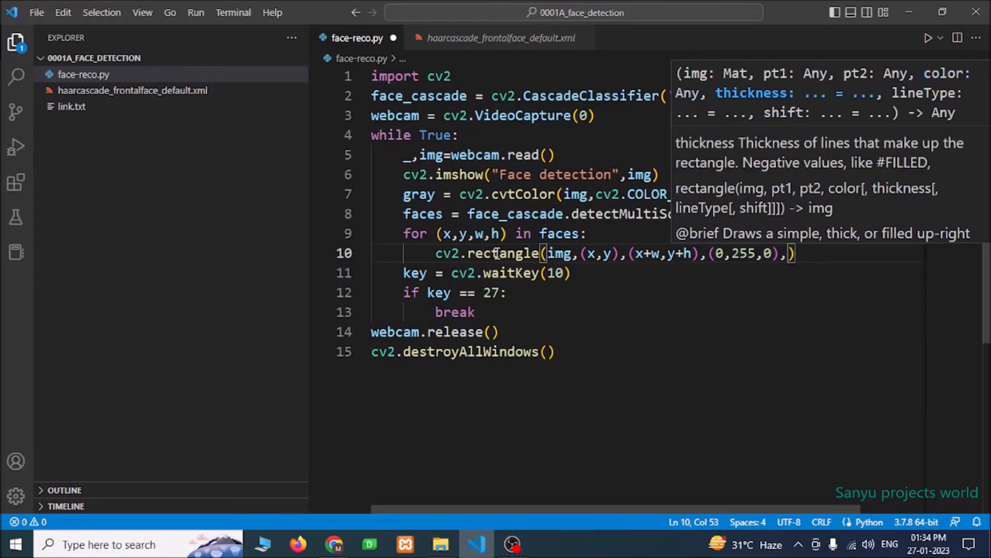
{"action": "type", "text": "3"}
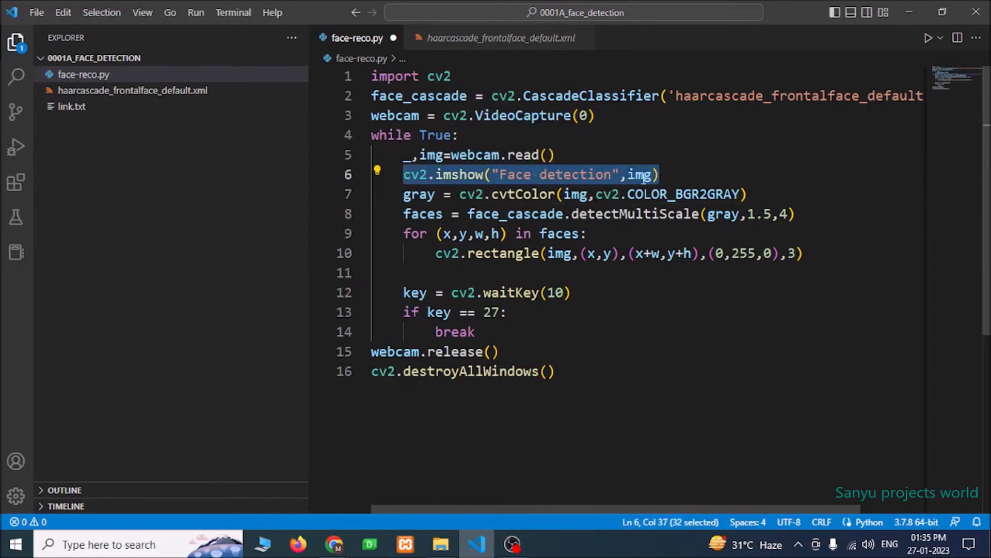
Step: Move cv2.imshow("Face detection",img) below the rectangle loop and remove the leftover blank line
{"action": "key", "text": "Delete"}
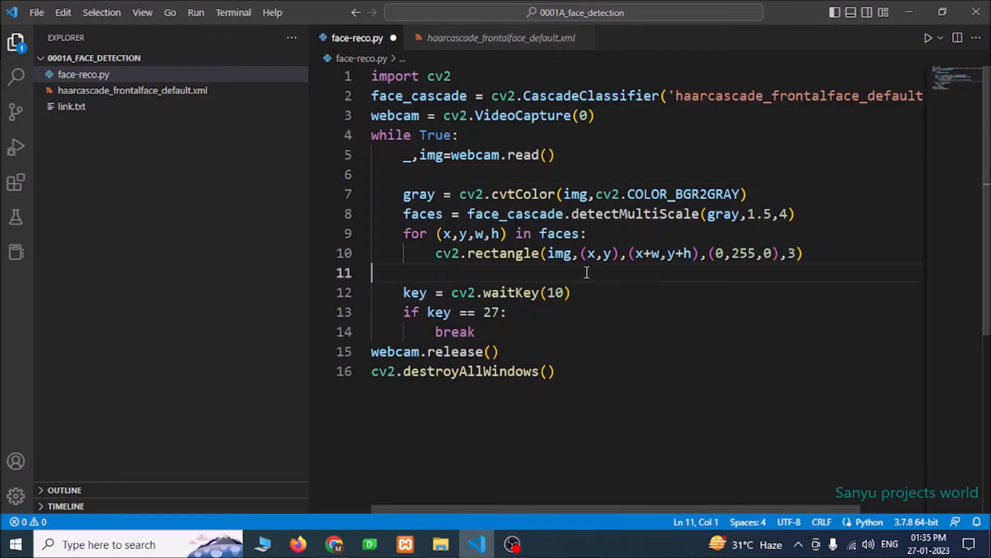
{"action": "key", "text": "Tab"}
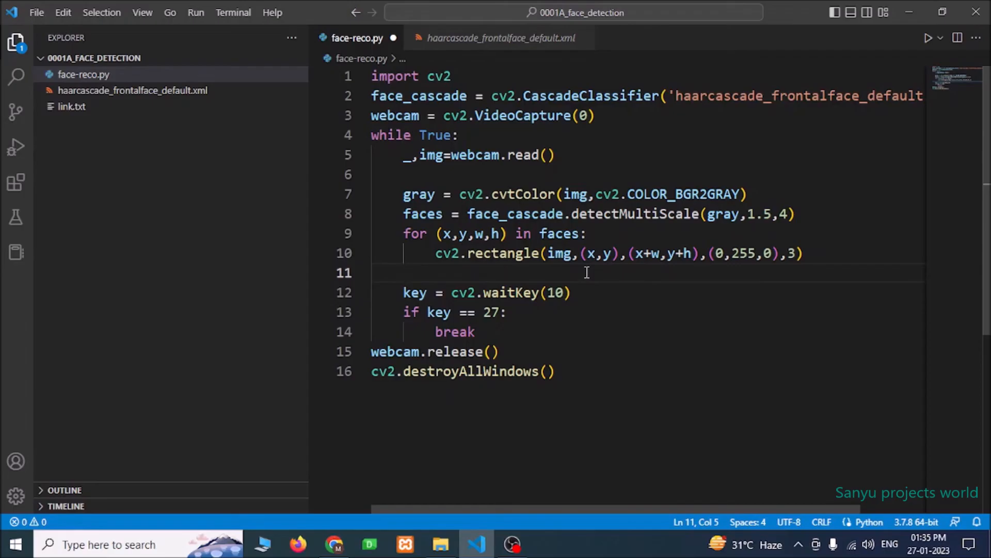
{"action": "type", "text": "cv2.imshow(\"Face detection\",img)"}
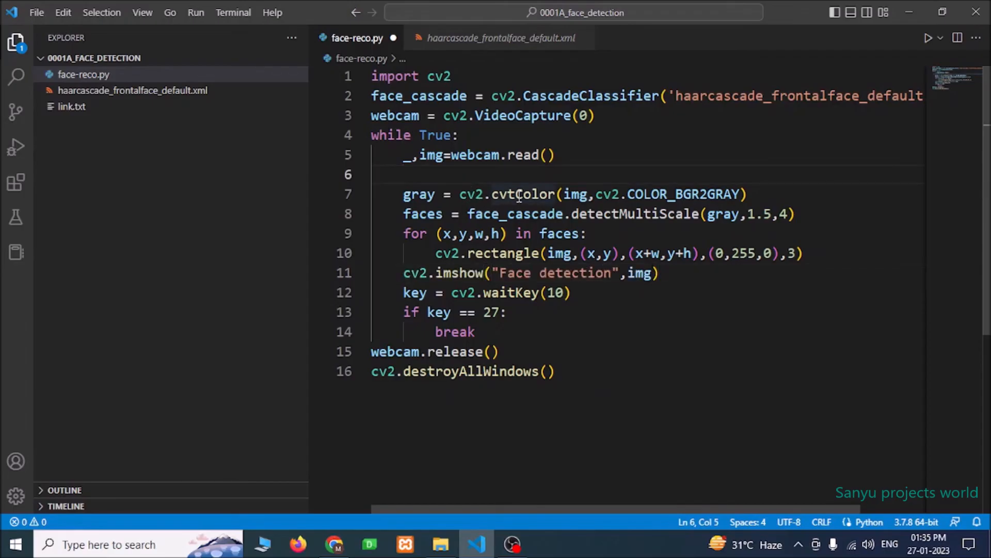
{"action": "key", "text": "Backspace"}
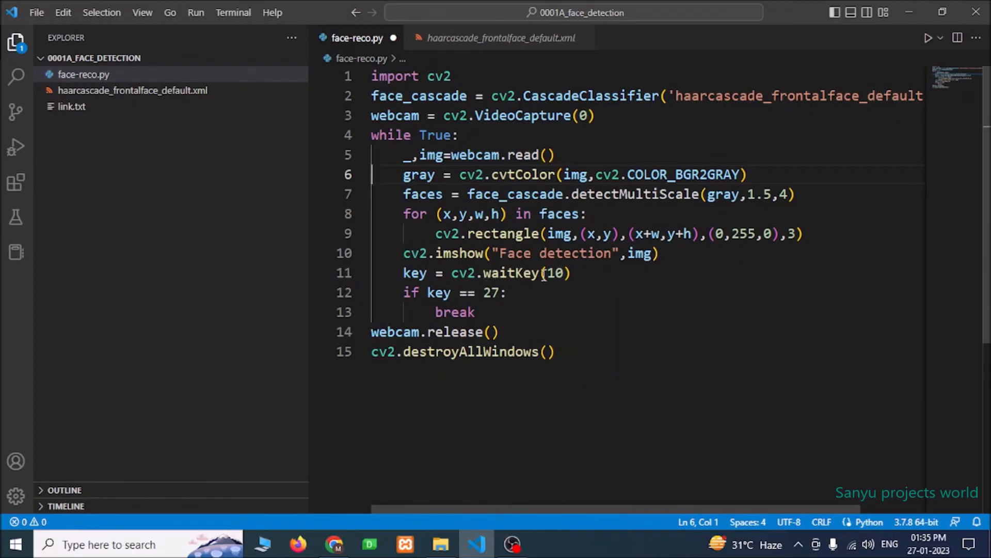
{"action": "double_click", "coordinate": [640, 253]}
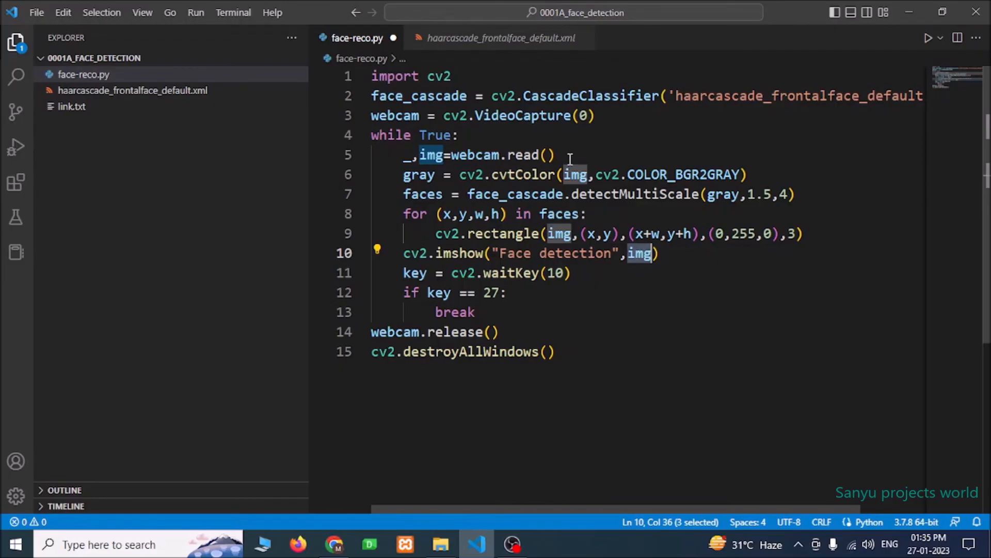
{"action": "left_click", "coordinate": [546, 154]}
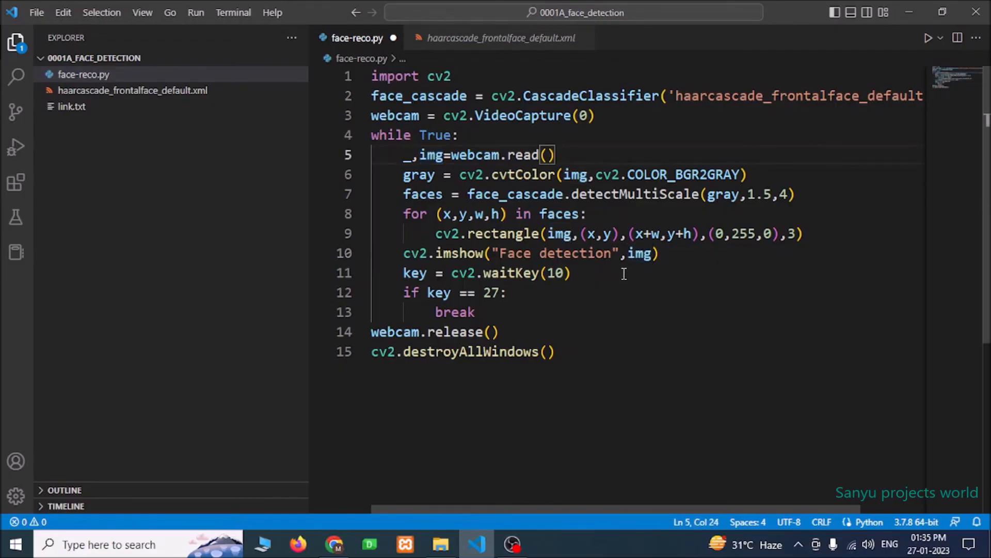
{"action": "mouse_move", "coordinate": [640, 253]}
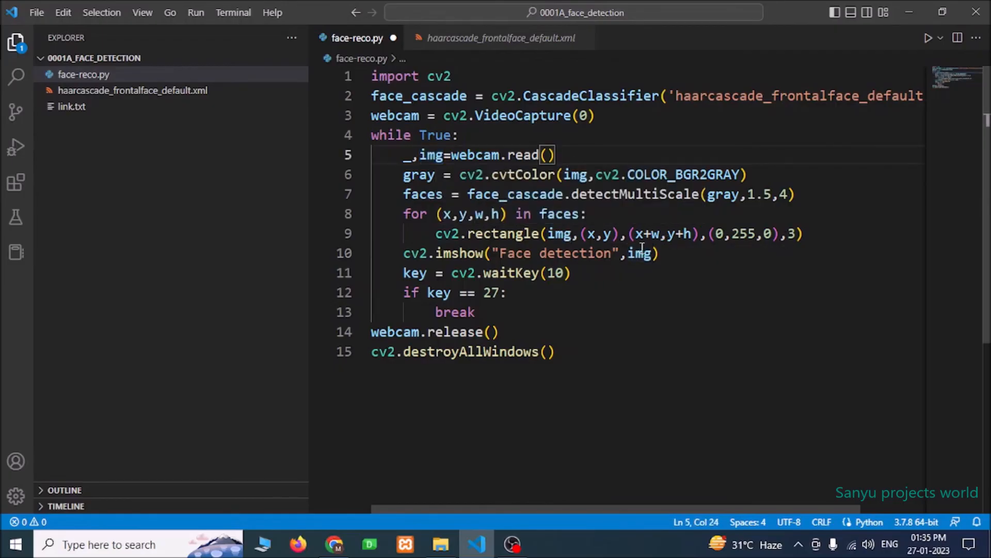
{"action": "mouse_move", "coordinate": [637, 262]}
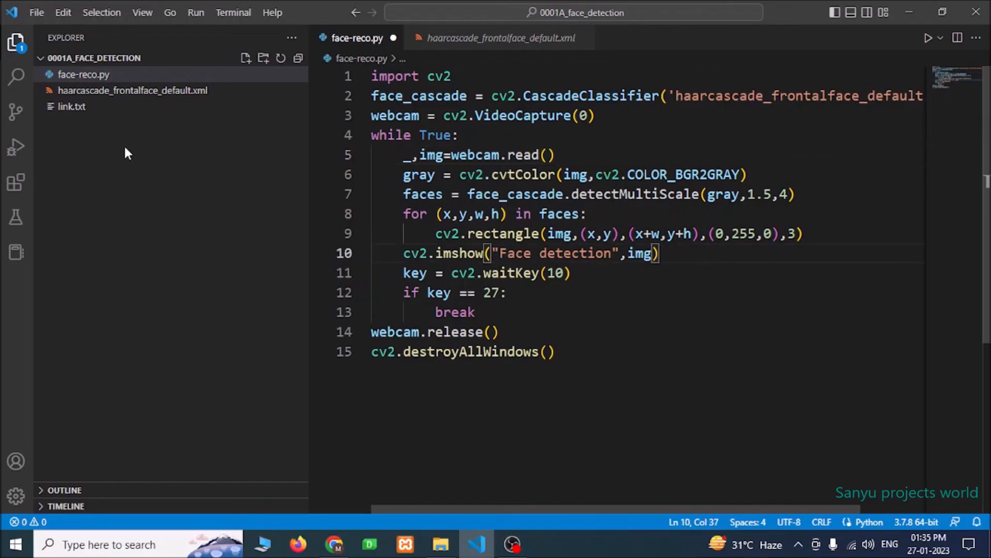
Step: Save and run face-reco.py from the Run Python File button, then hide the terminal
{"action": "left_click", "coordinate": [37, 12]}
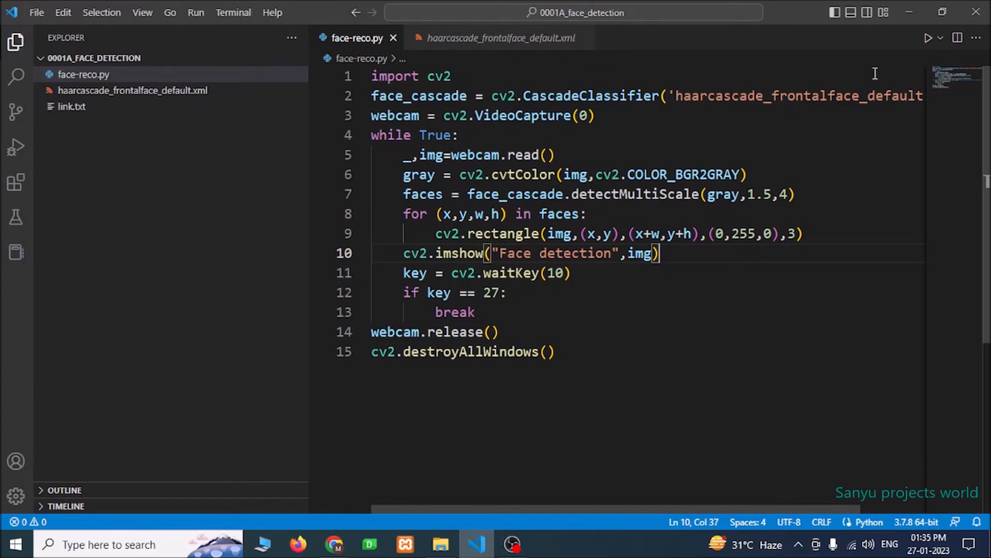
{"action": "left_click", "coordinate": [928, 38]}
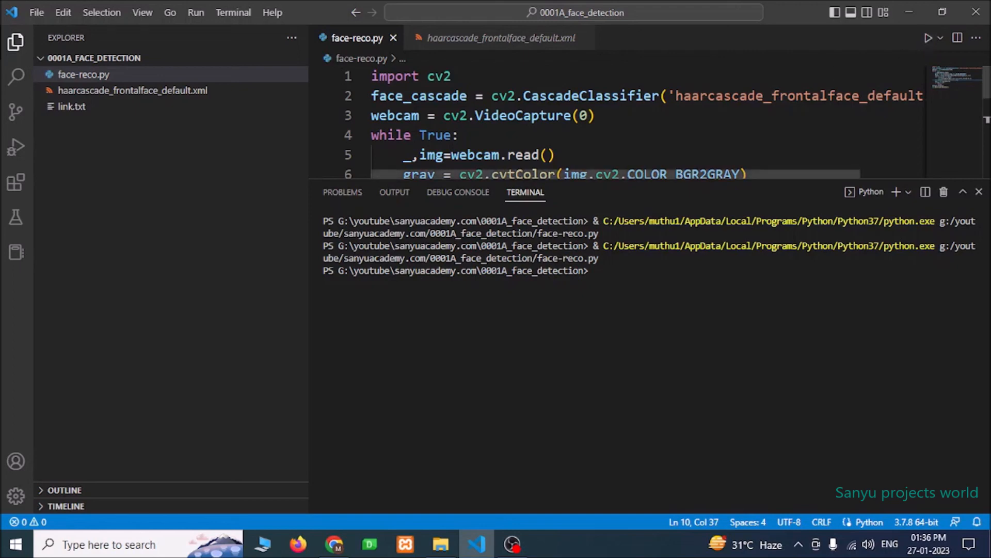
{"action": "left_click", "coordinate": [979, 193]}
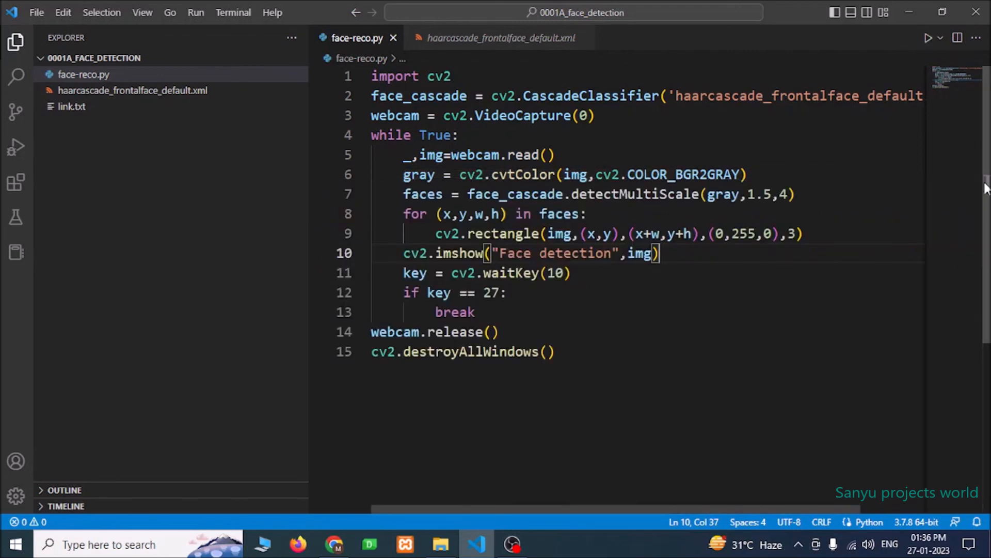
{"action": "mouse_move", "coordinate": [553, 301]}
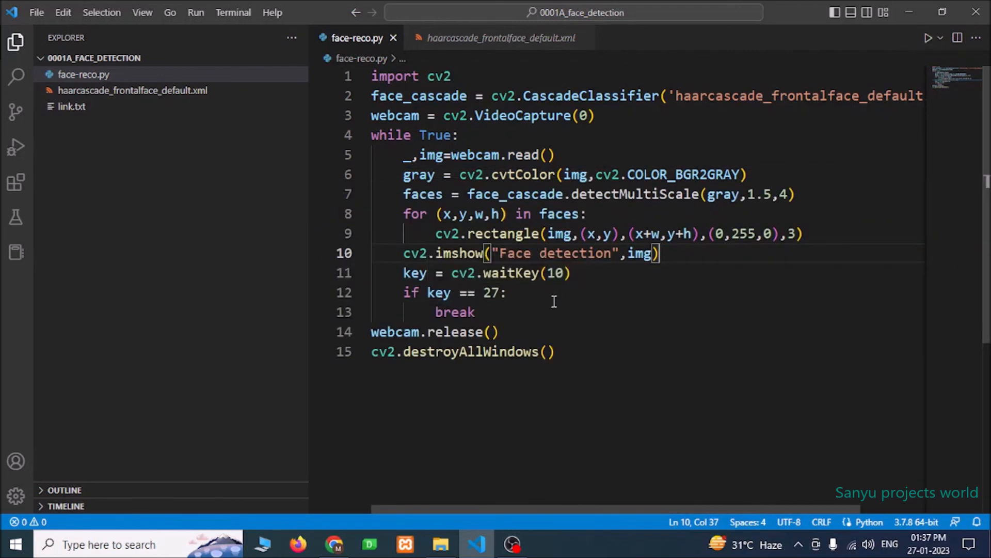